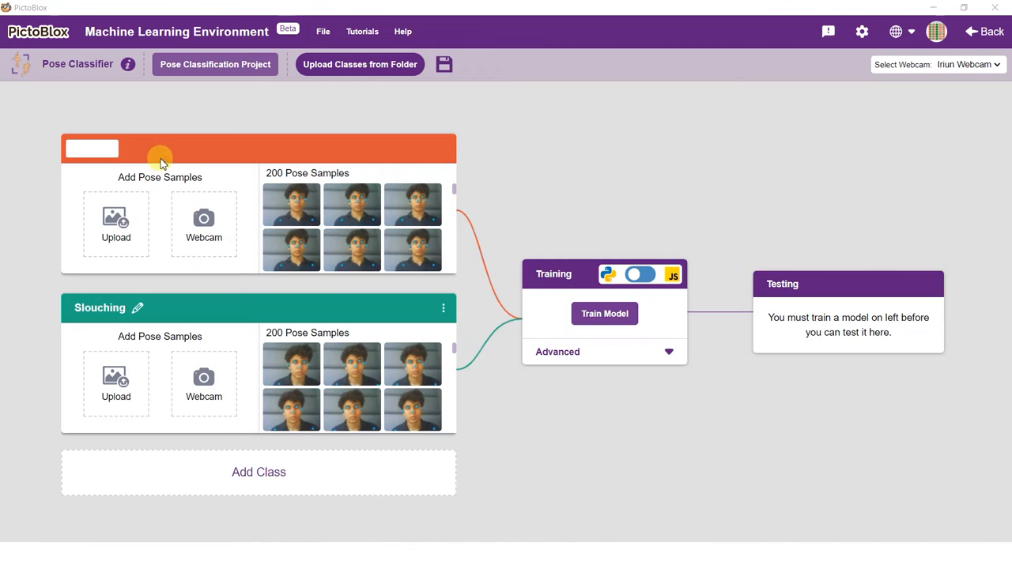
# - Rename the first pose class to Upright alongside Slouching, then switch to the block-coding editor
pyautogui.click(92, 148)
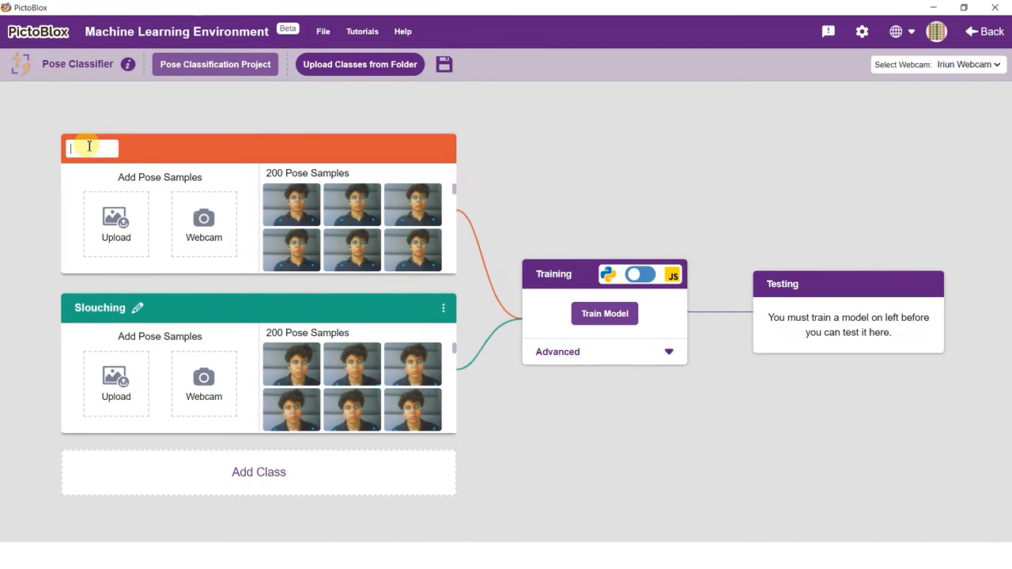
pyautogui.write('Upright')
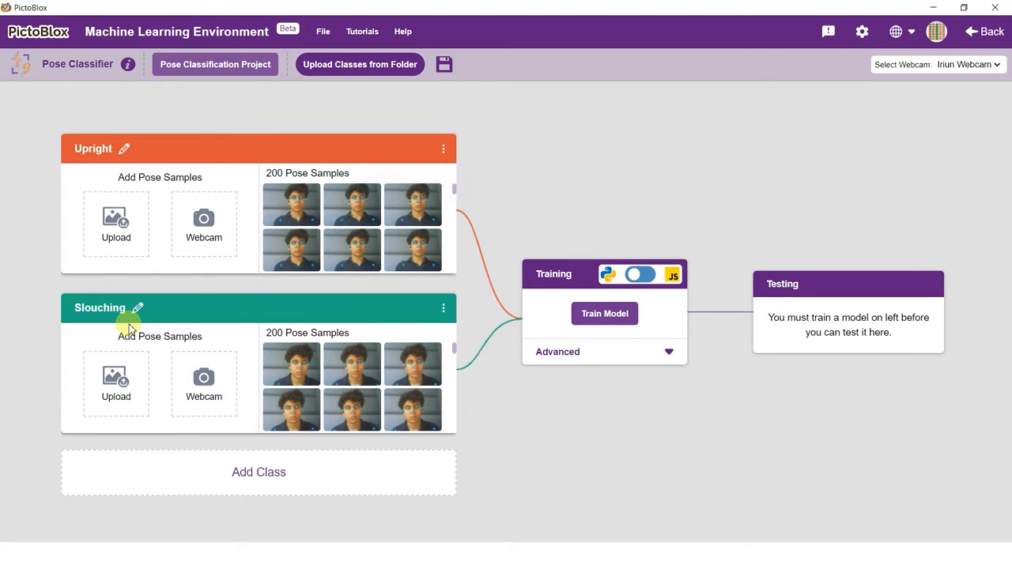
pyautogui.moveTo(452, 196)
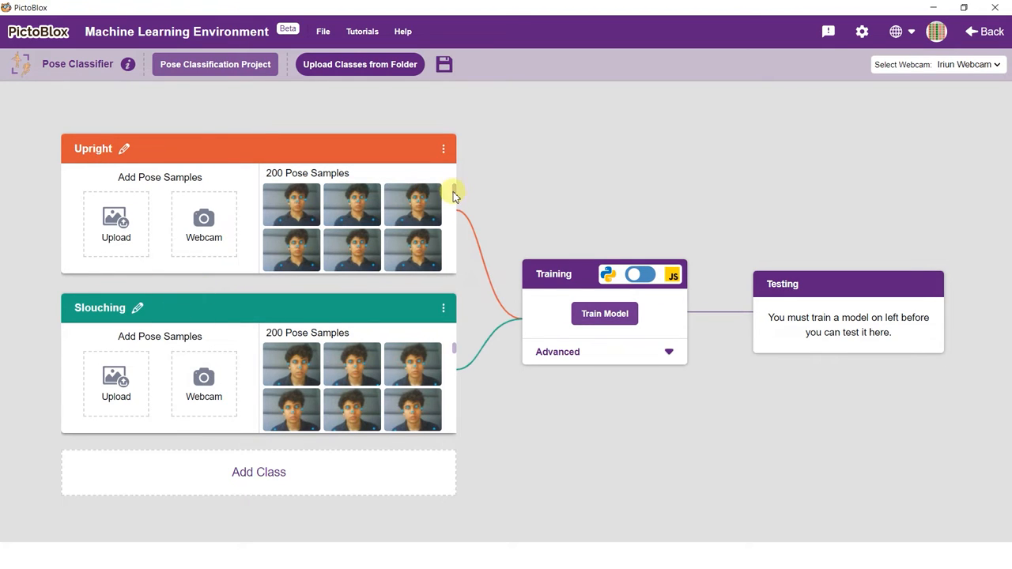
pyautogui.moveTo(455, 214)
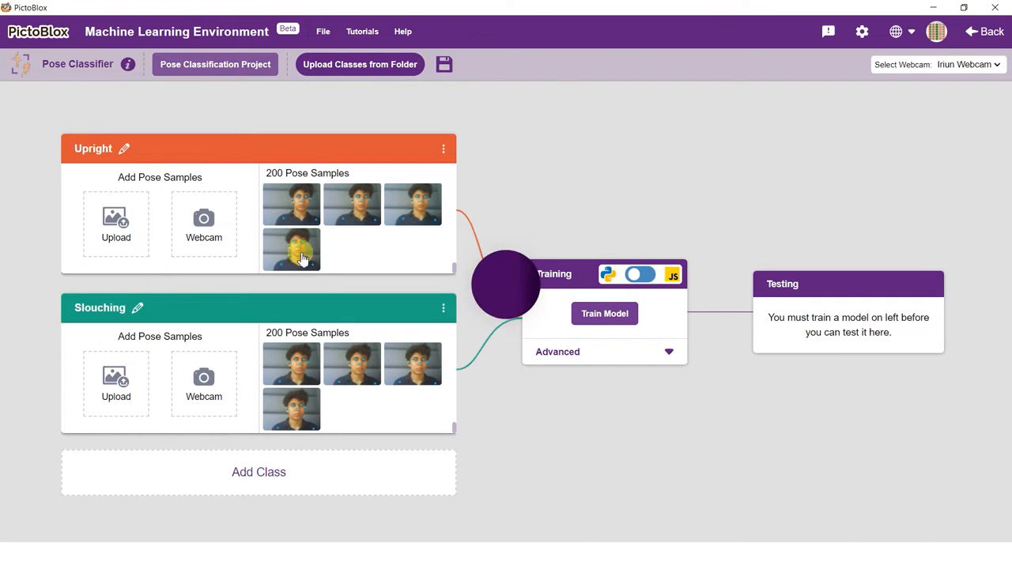
pyautogui.click(983, 32)
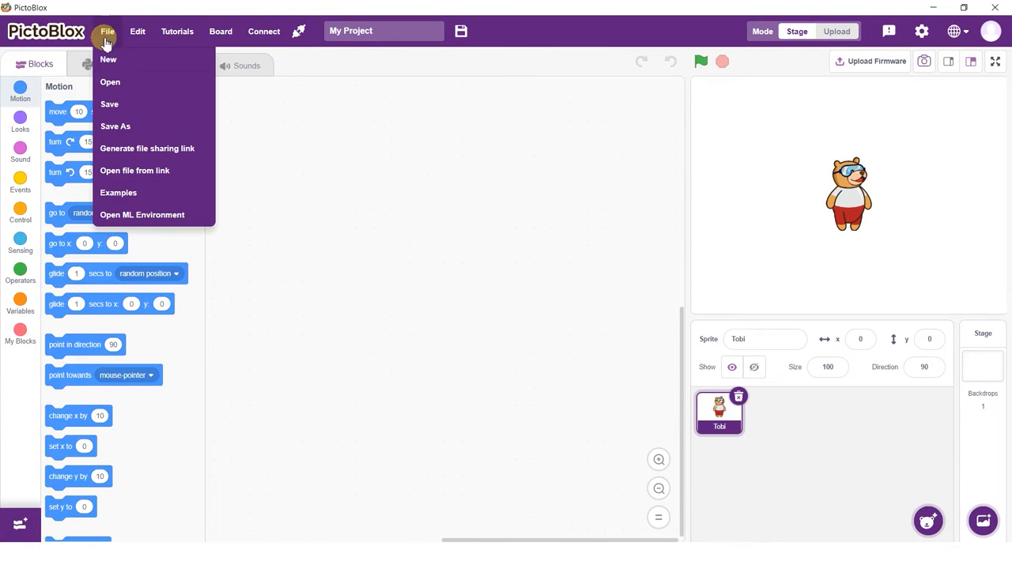
# - Launch the Machine Learning Environment from the File menu
pyautogui.click(244, 114)
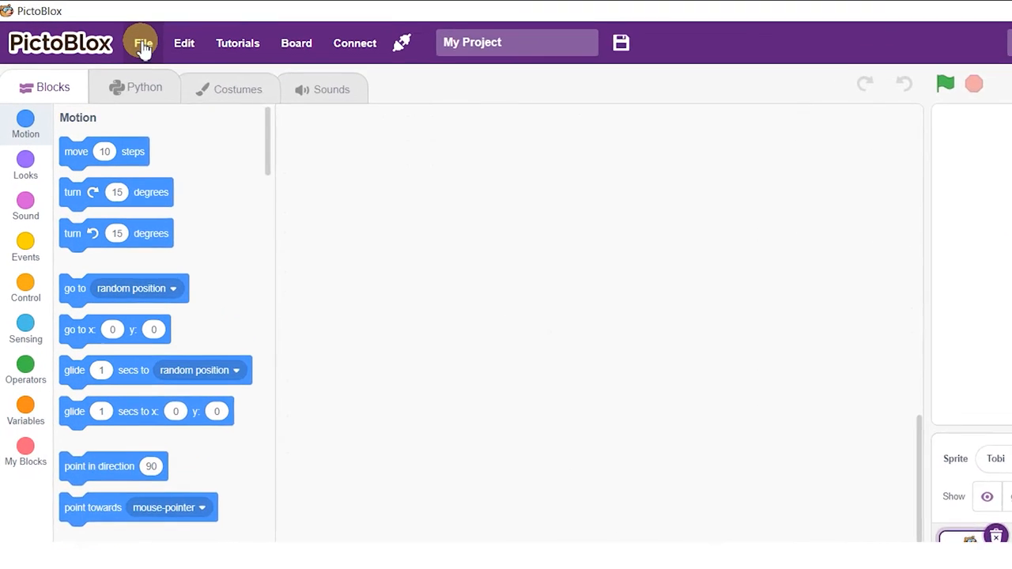
pyautogui.click(142, 43)
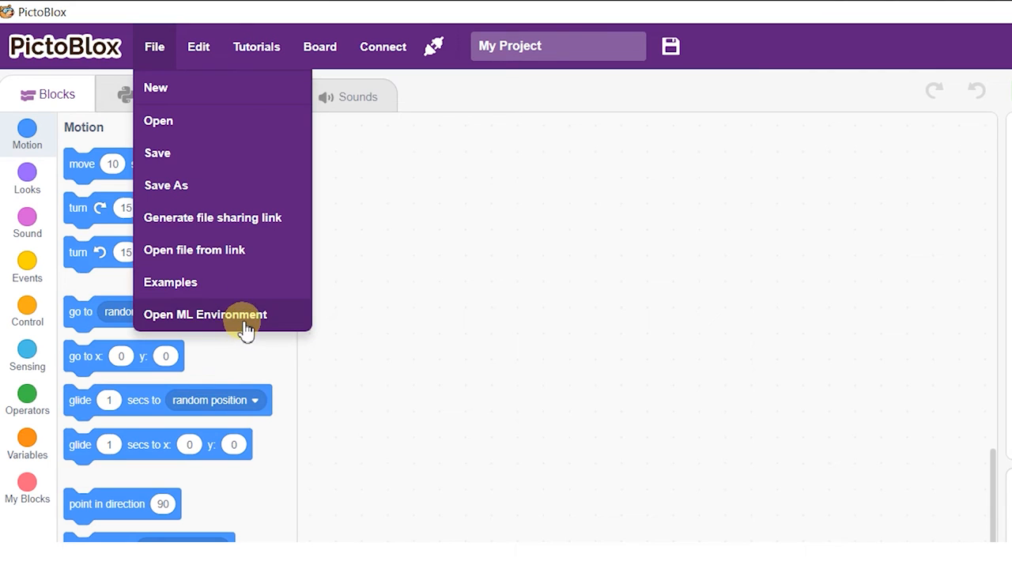
pyautogui.click(204, 315)
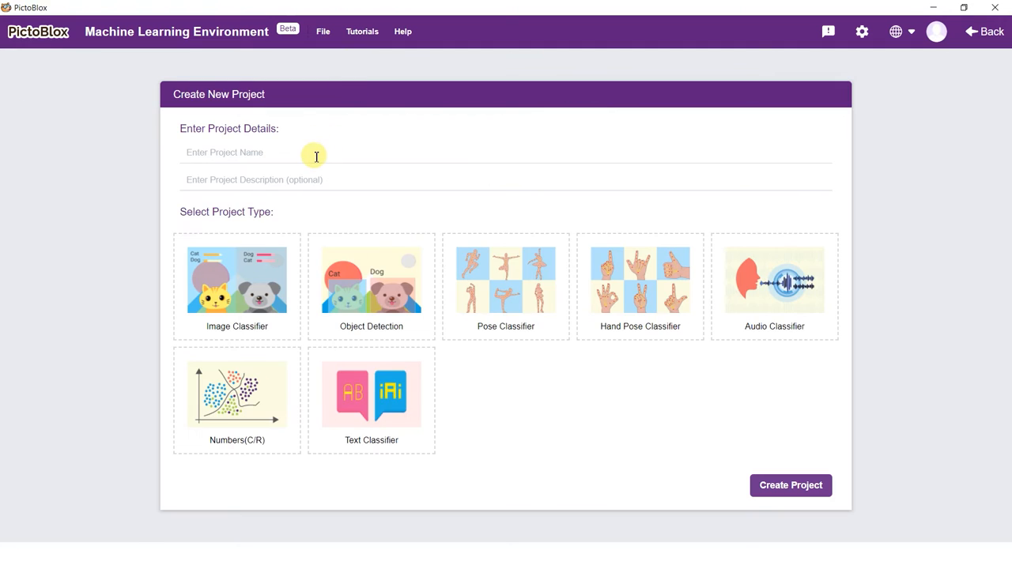
# - Create a Pose Classifier project named 'Pose Classification Project' with two empty default classes
pyautogui.write('Pose')
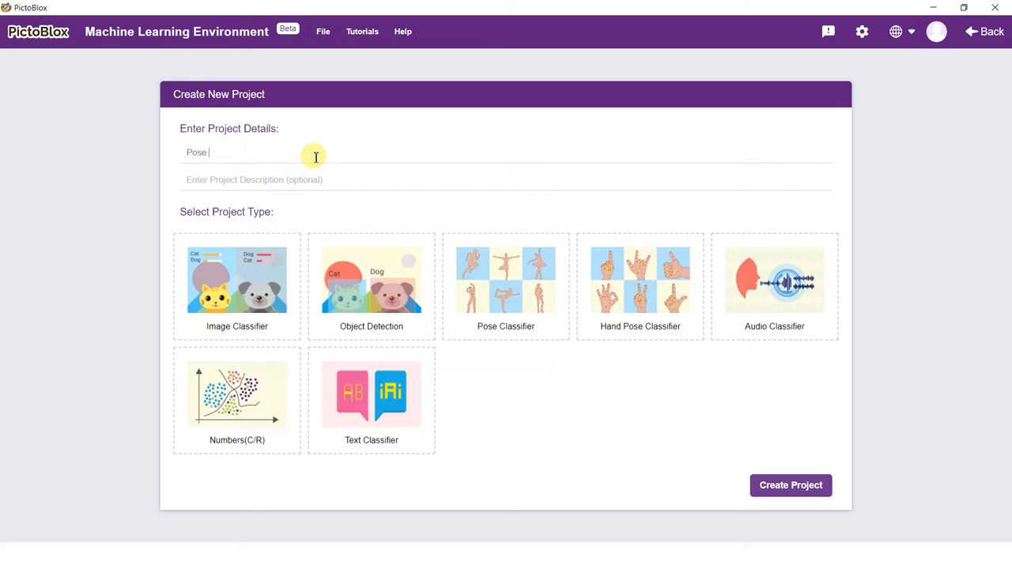
pyautogui.write('Classification Project')
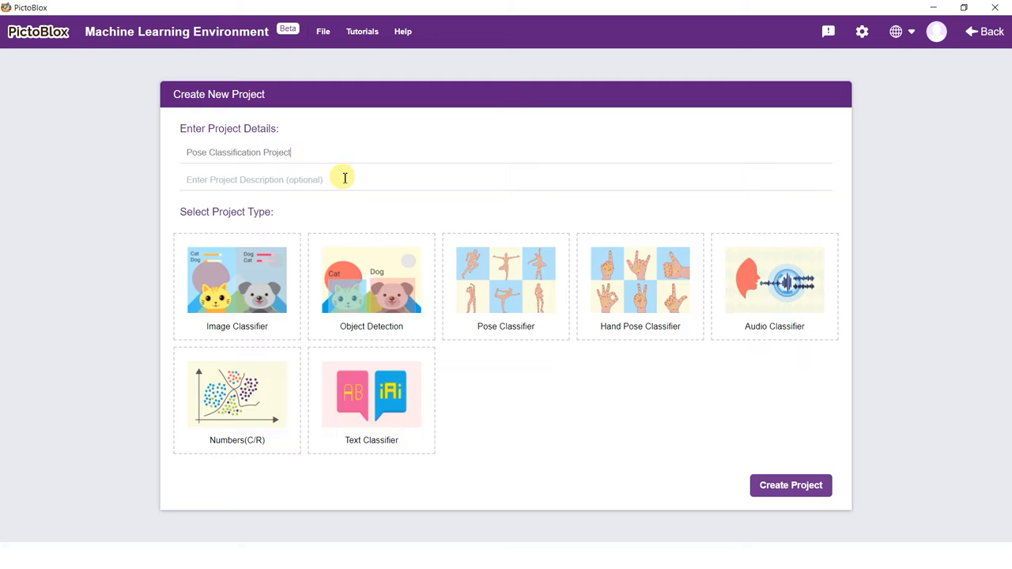
pyautogui.click(506, 285)
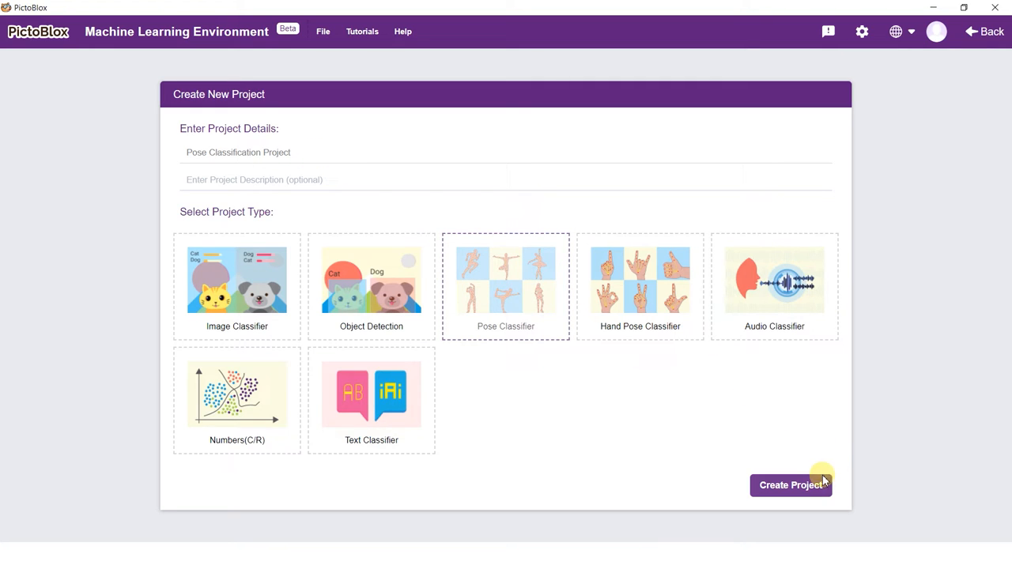
pyautogui.click(791, 484)
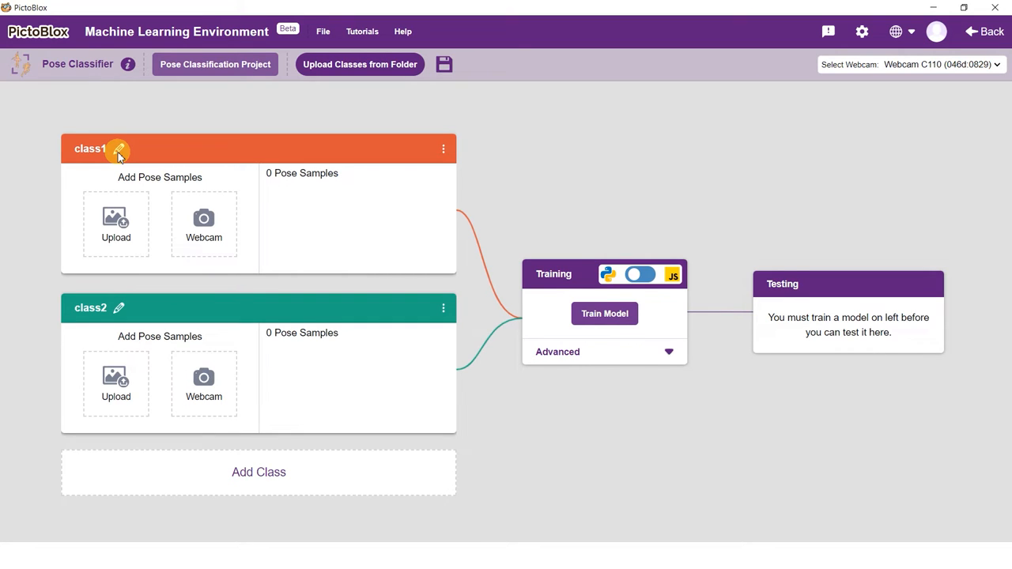
# - Rename class1 to Upright via the pencil icon
pyautogui.click(118, 148)
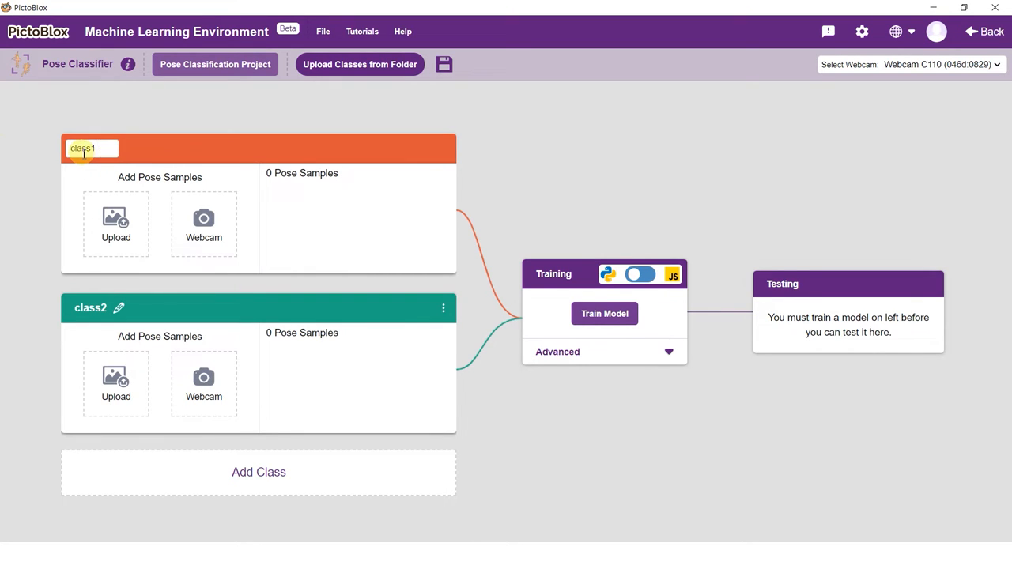
pyautogui.write('Upright')
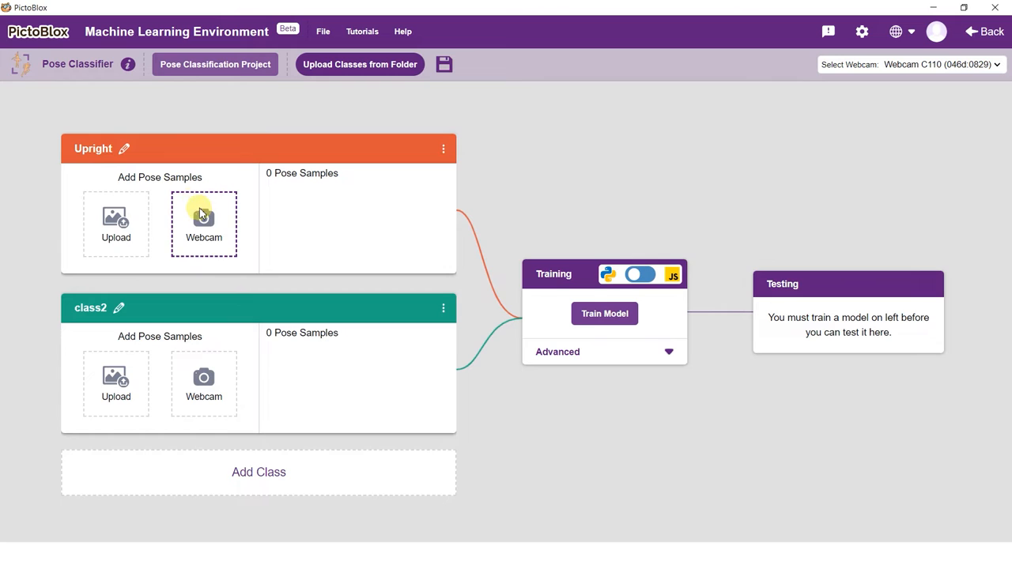
# - Record about 200 webcam samples of sitting upright into the Upright class using Hold to Record
pyautogui.click(204, 224)
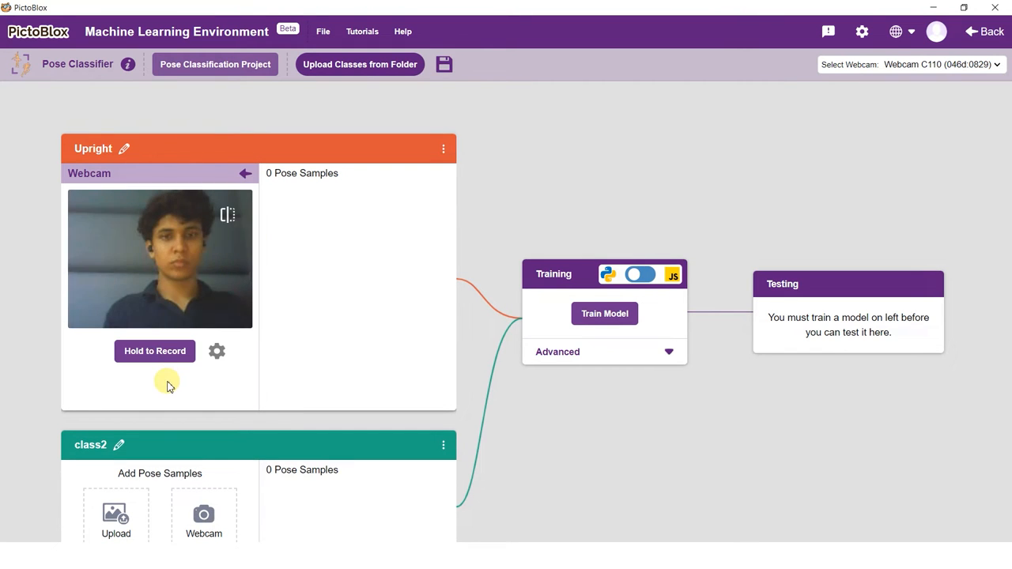
pyautogui.click(155, 351)
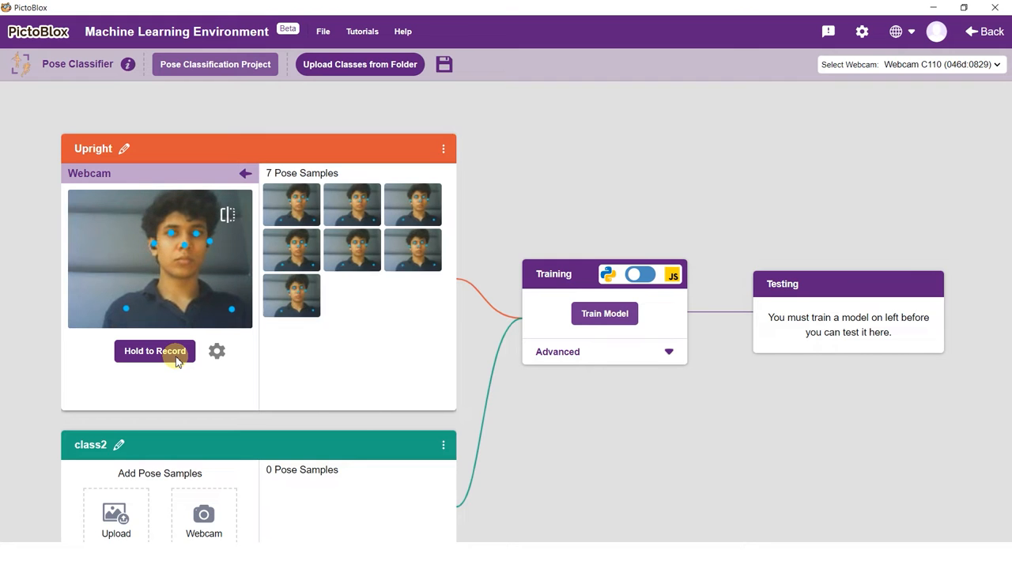
pyautogui.click(155, 351)
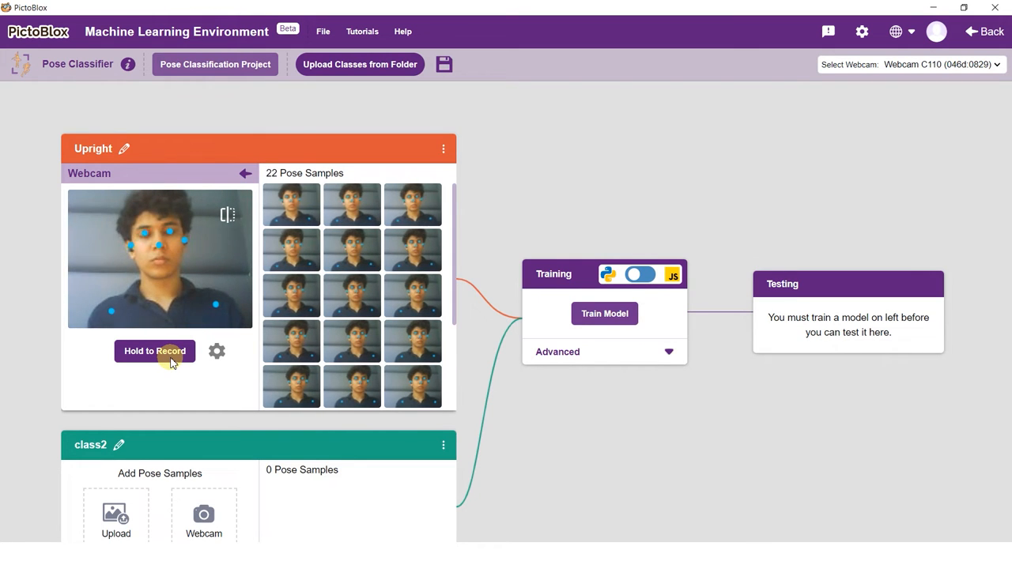
pyautogui.click(155, 351)
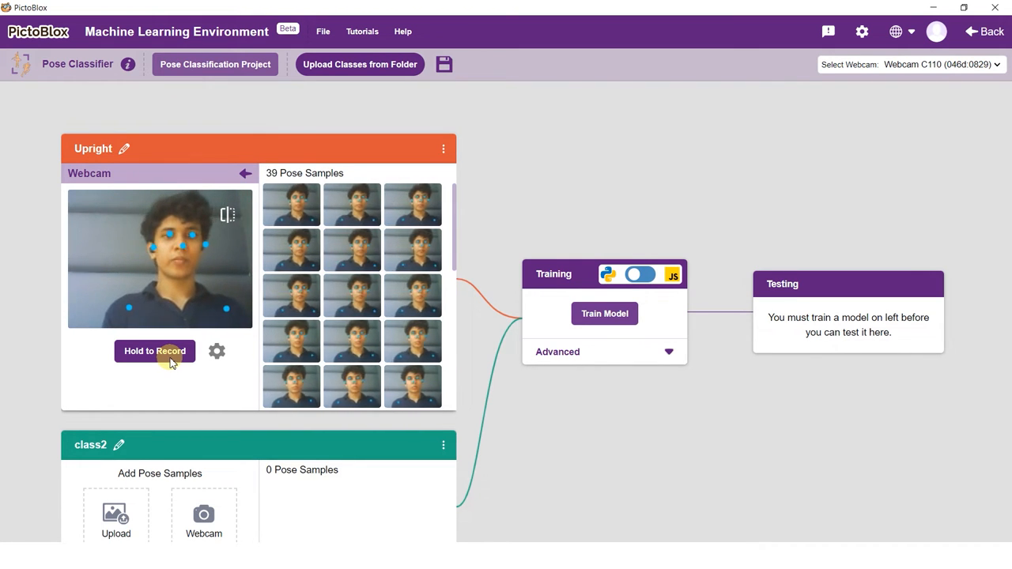
pyautogui.click(155, 351)
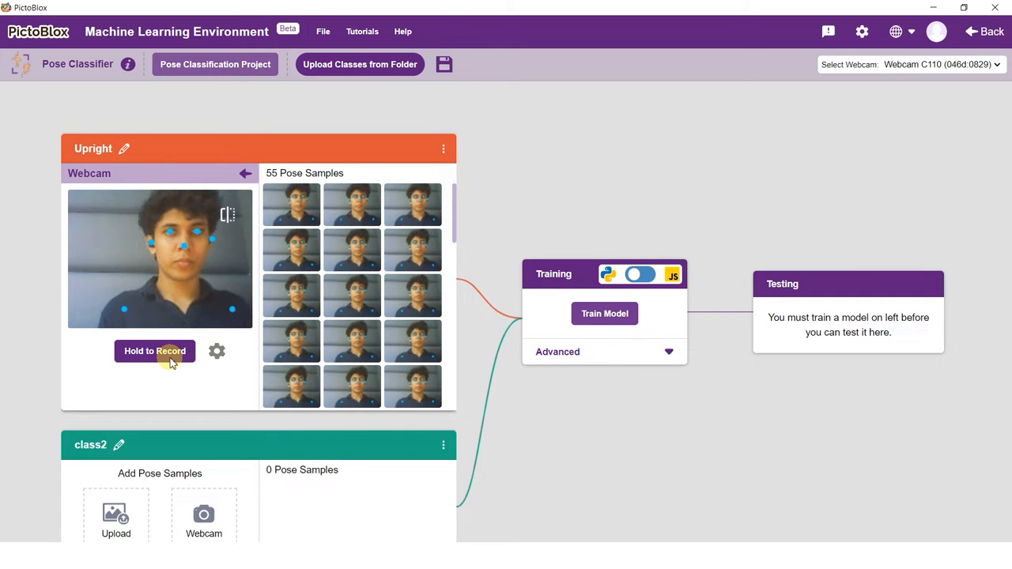
pyautogui.click(155, 351)
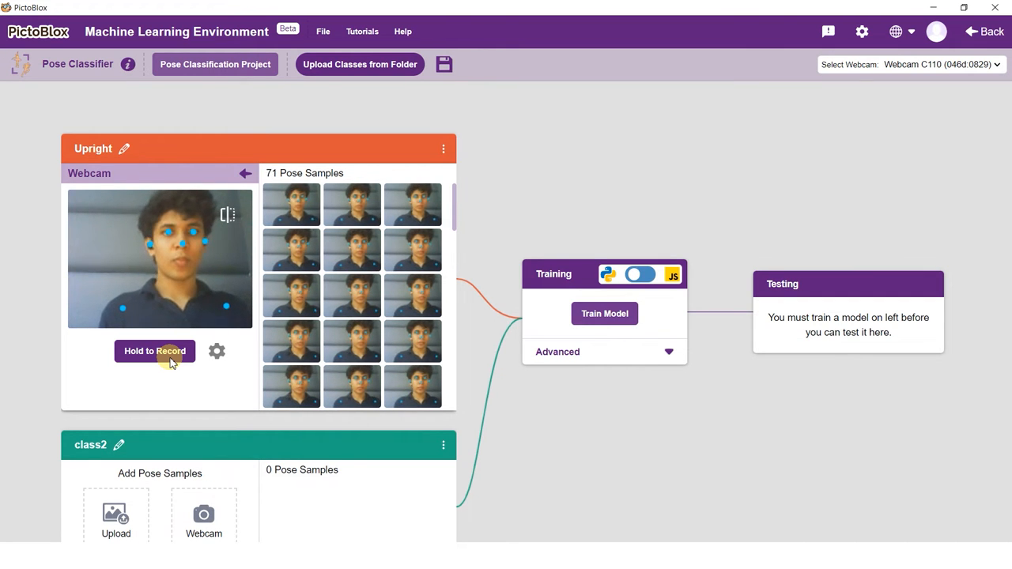
pyautogui.click(155, 351)
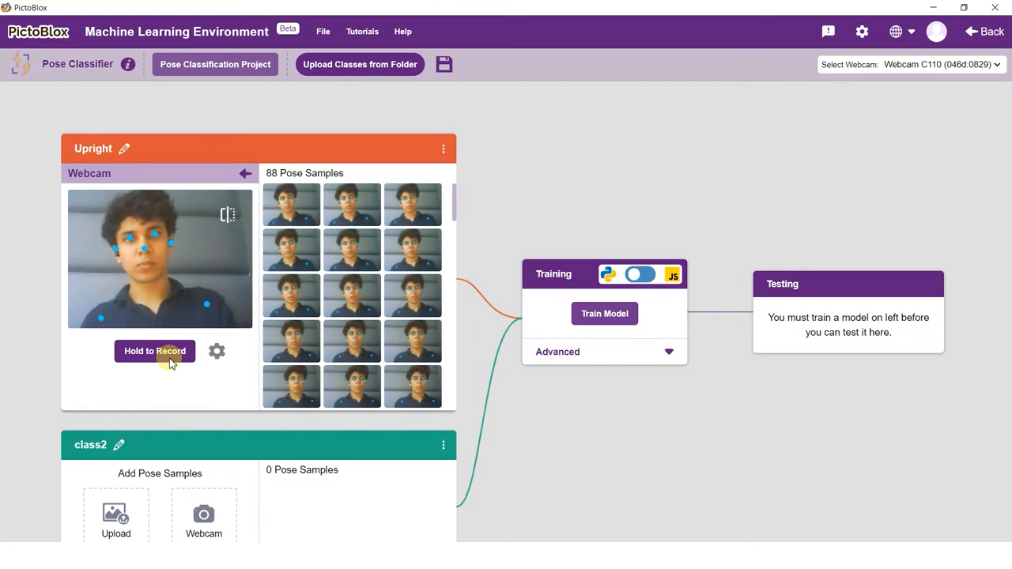
pyautogui.click(155, 351)
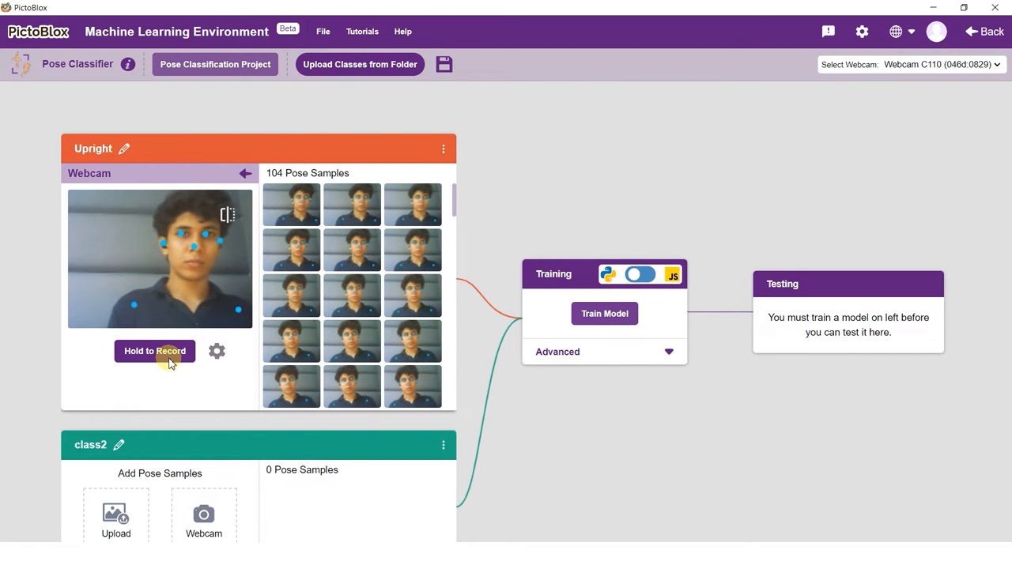
pyautogui.click(155, 351)
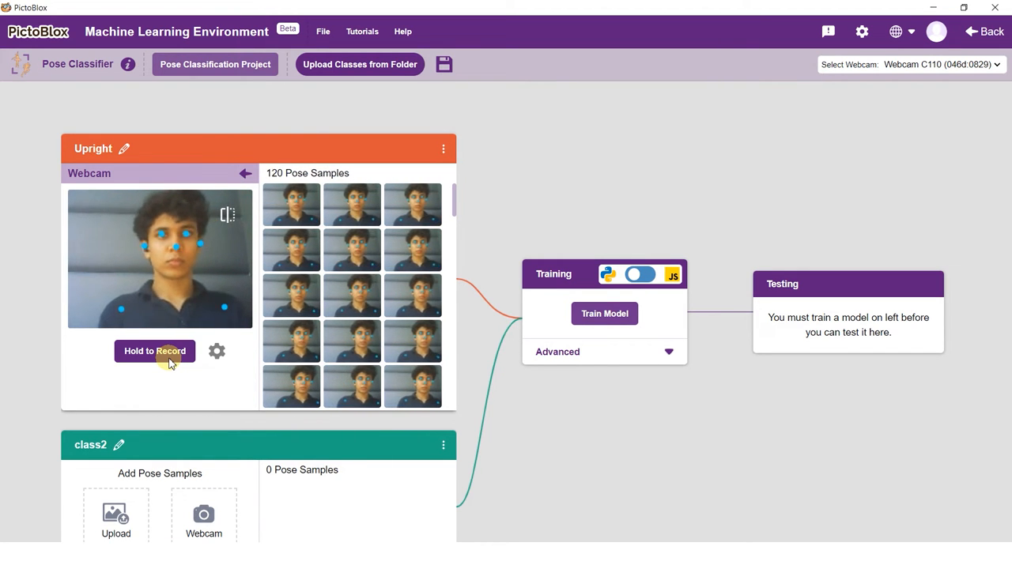
pyautogui.click(155, 351)
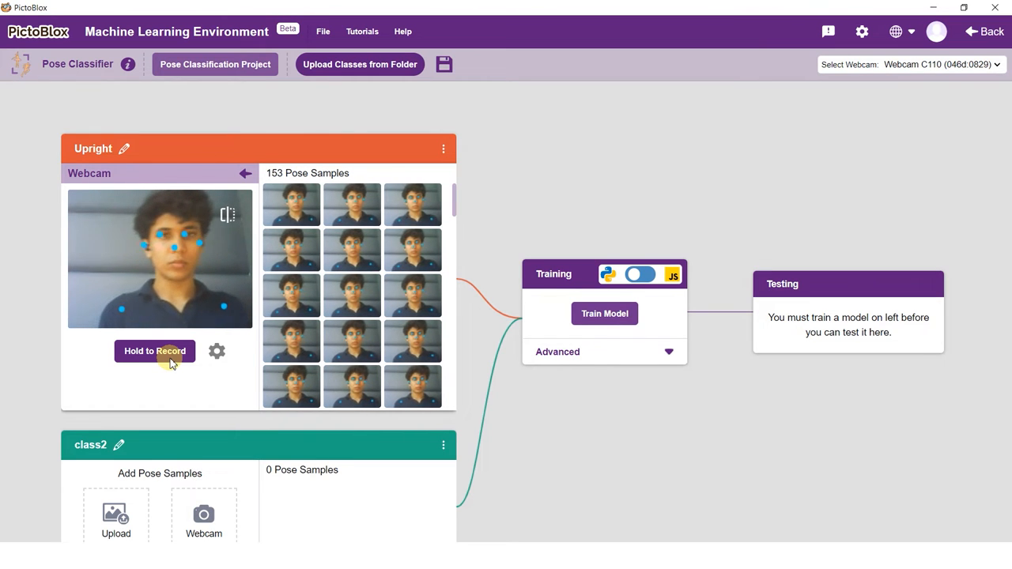
pyautogui.click(155, 351)
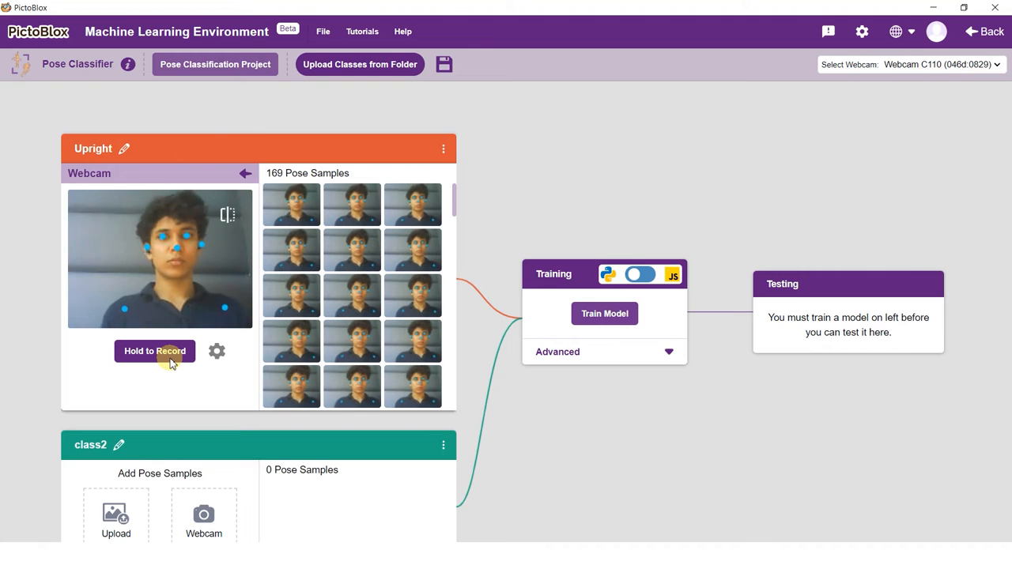
pyautogui.click(155, 351)
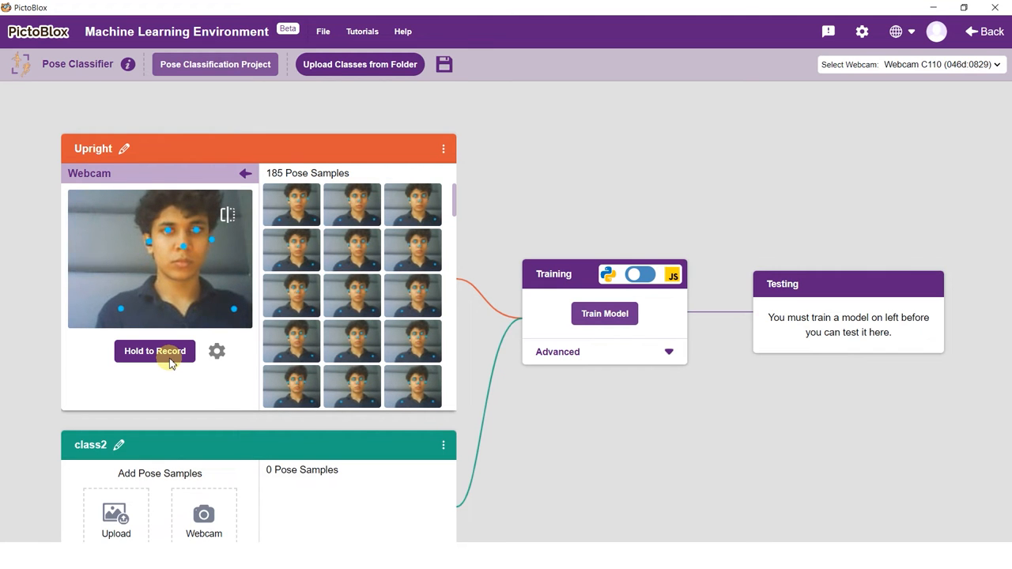
pyautogui.click(155, 351)
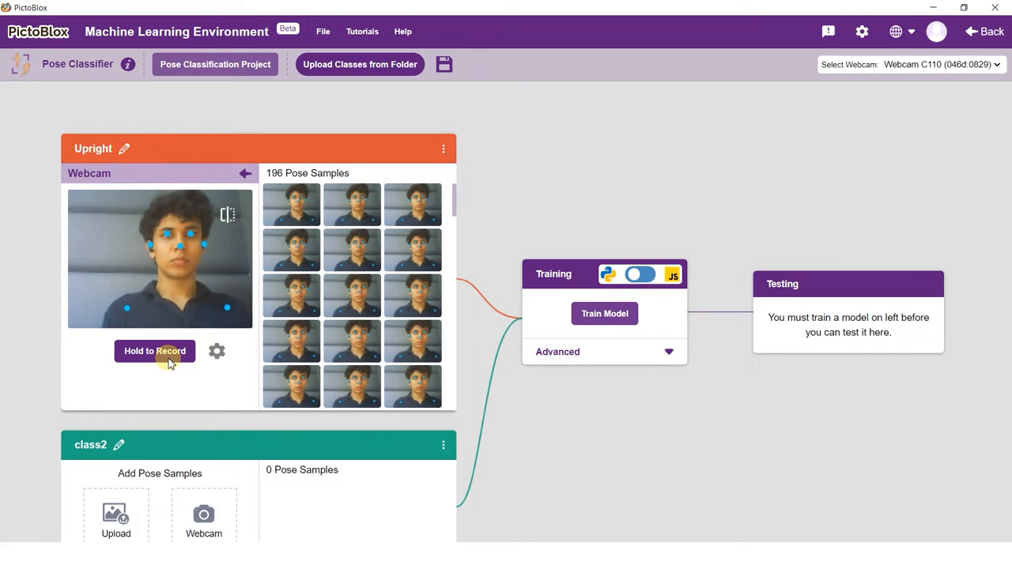
pyautogui.click(155, 351)
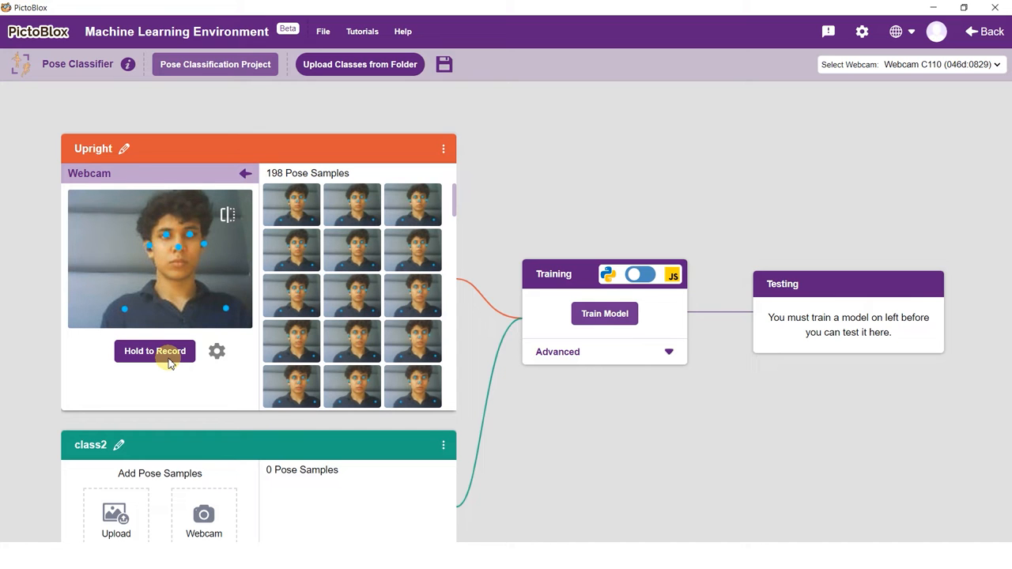
pyautogui.click(155, 351)
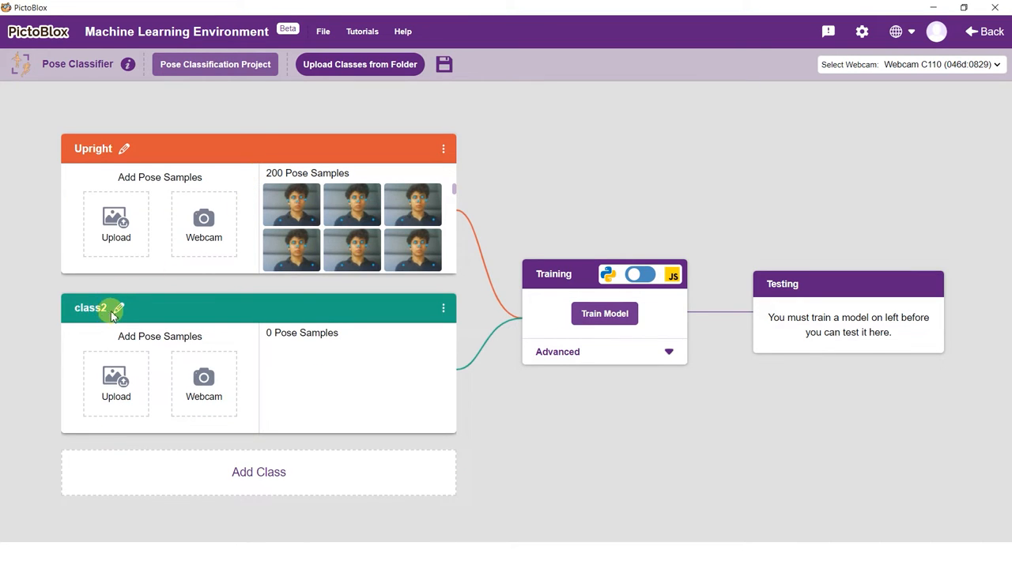
# - Rename class2 to Slouching via the pencil icon
pyautogui.click(117, 306)
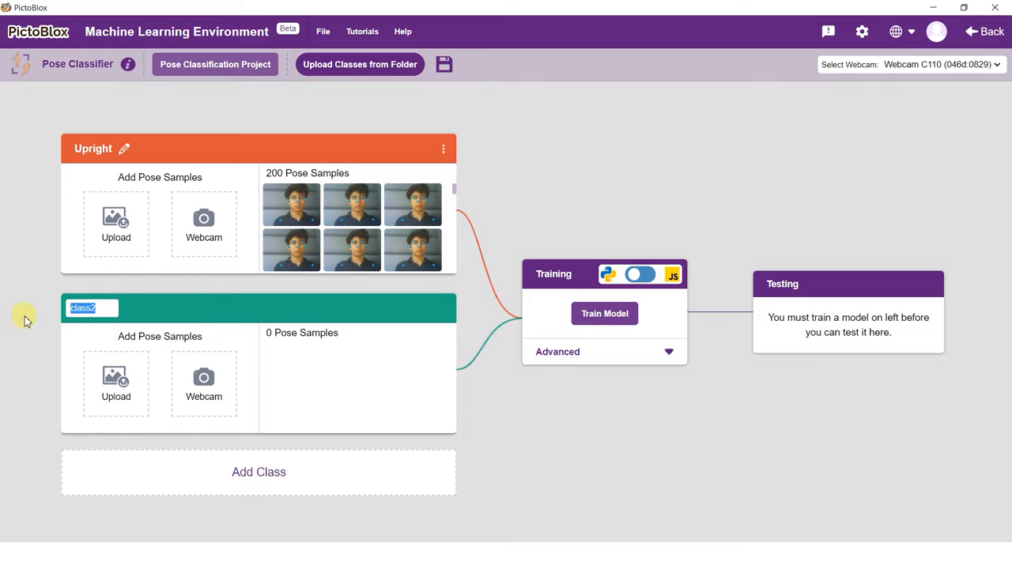
pyautogui.write('Slu')
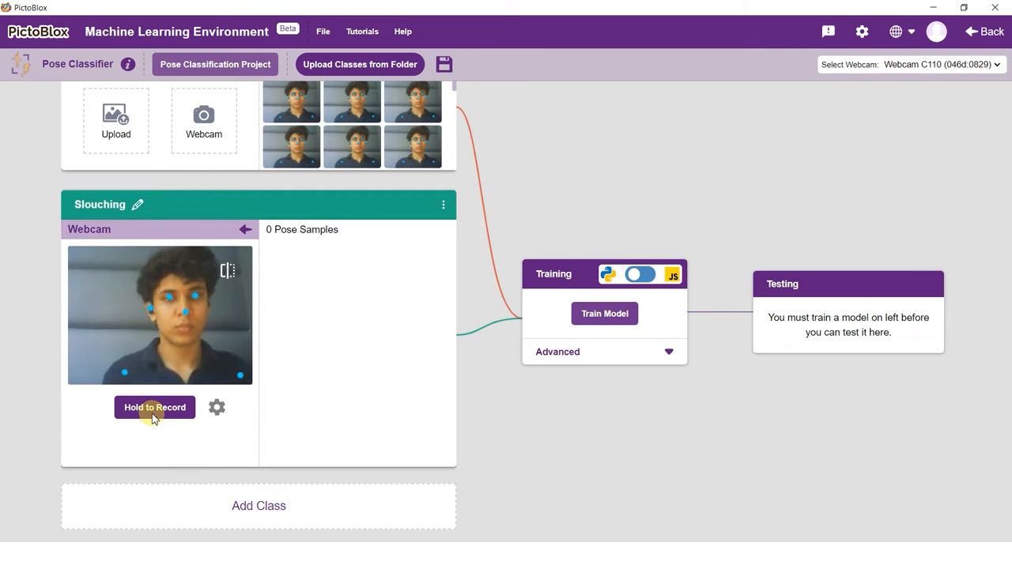
# - Record about 200 webcam samples of slouching into the Slouching class
pyautogui.click(155, 409)
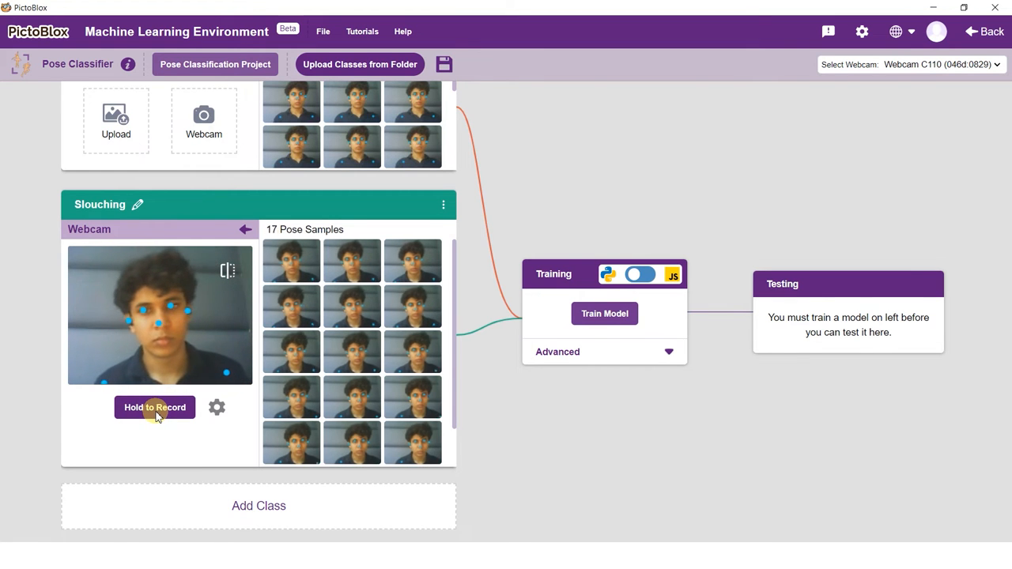
pyautogui.click(155, 408)
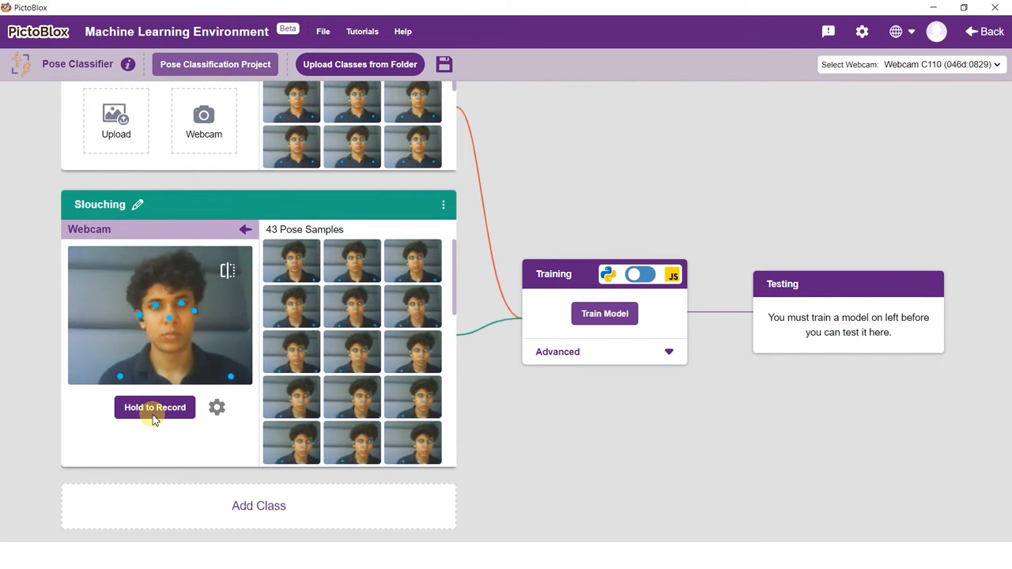
pyautogui.click(155, 408)
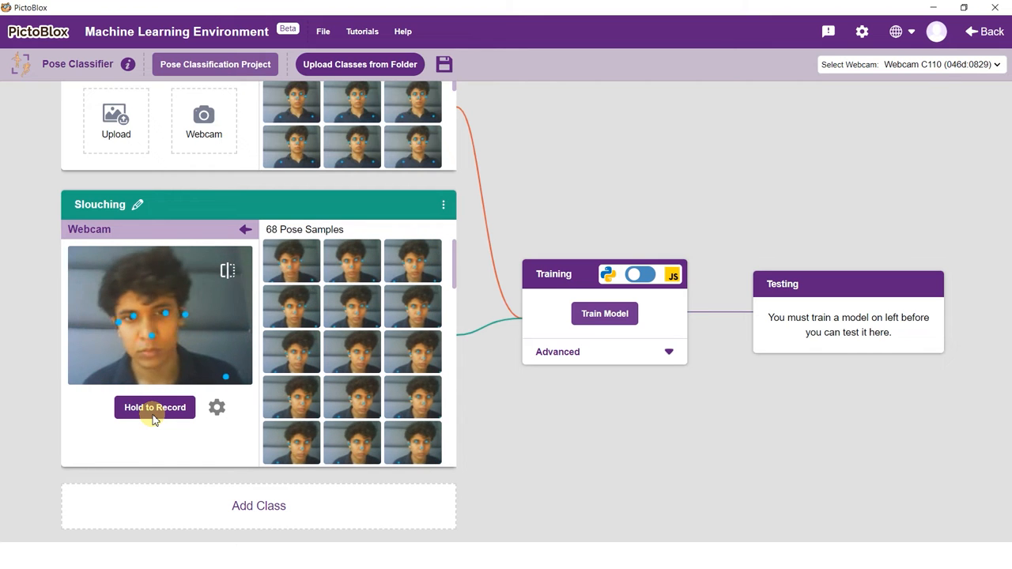
pyautogui.click(155, 408)
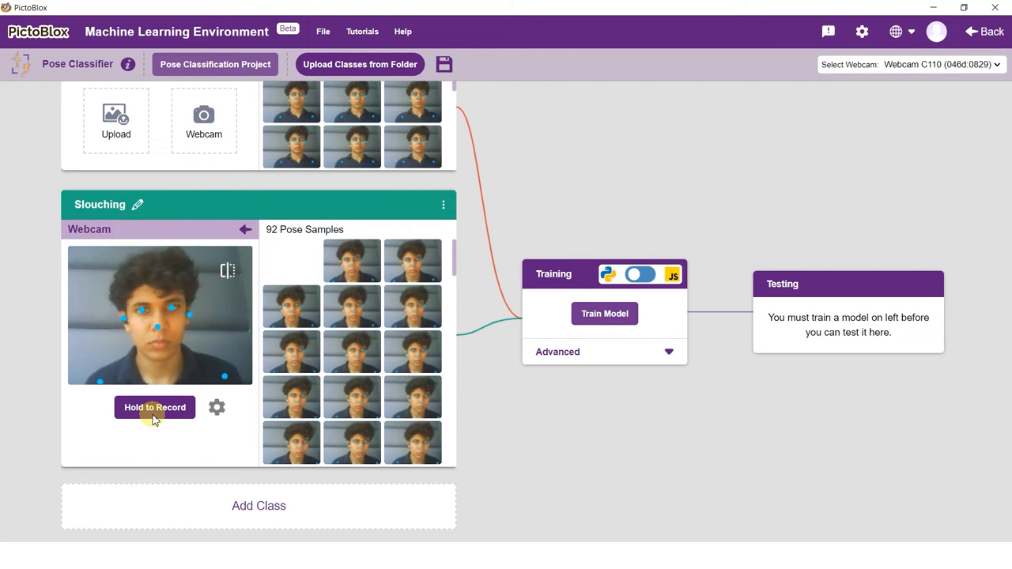
pyautogui.click(155, 408)
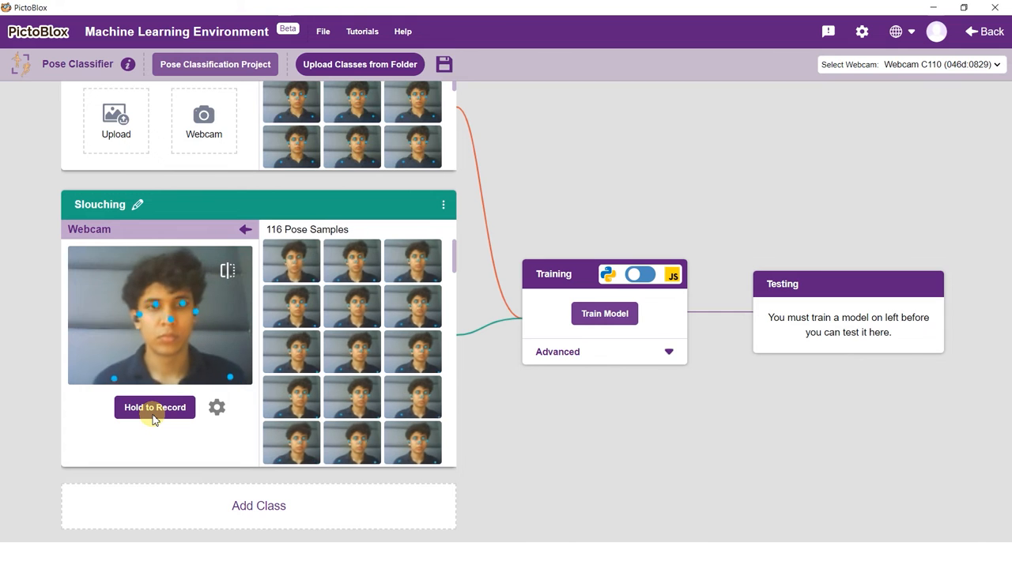
pyautogui.click(155, 408)
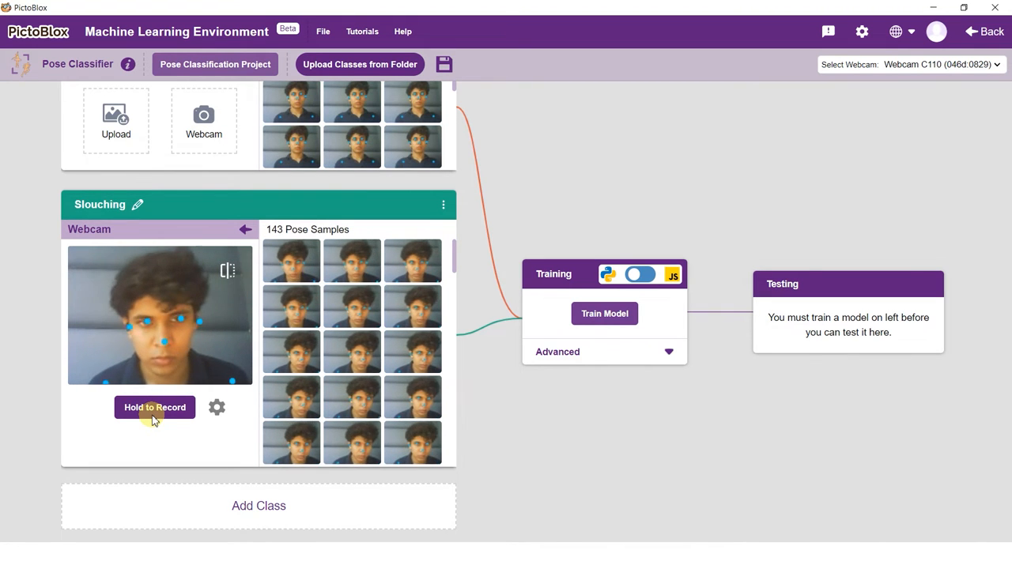
pyautogui.click(155, 408)
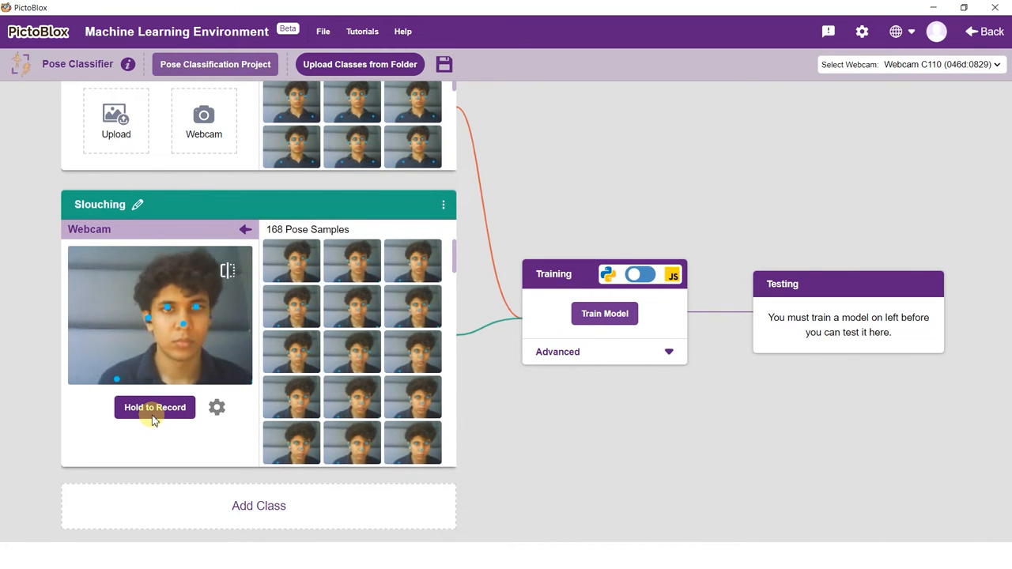
pyautogui.click(155, 408)
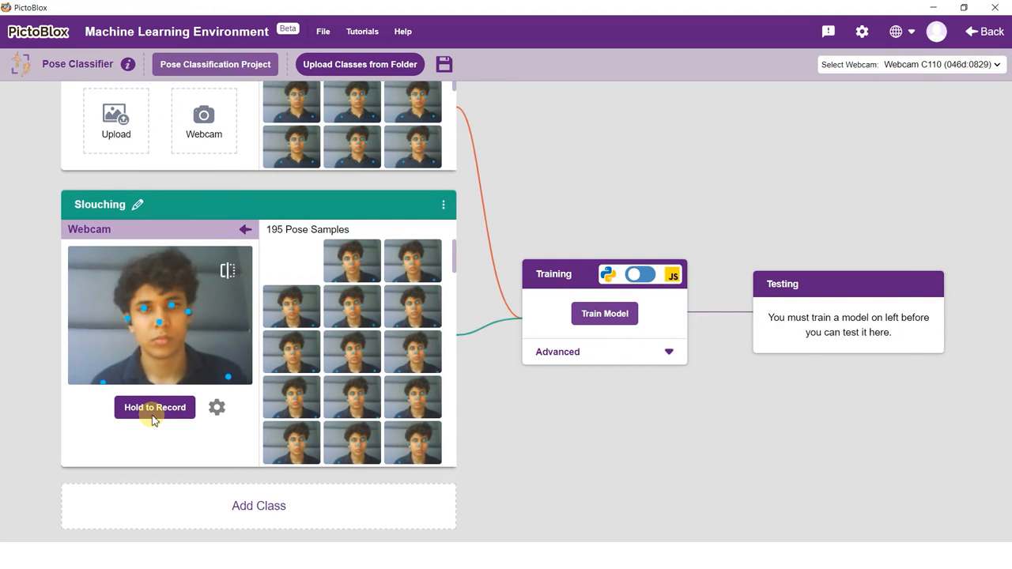
pyautogui.click(155, 408)
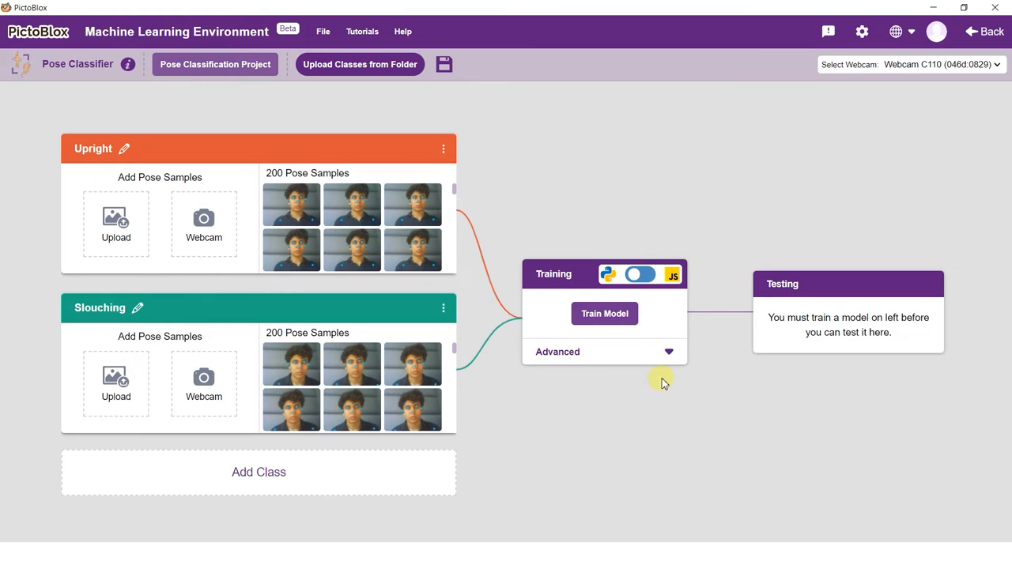
pyautogui.moveTo(672, 351)
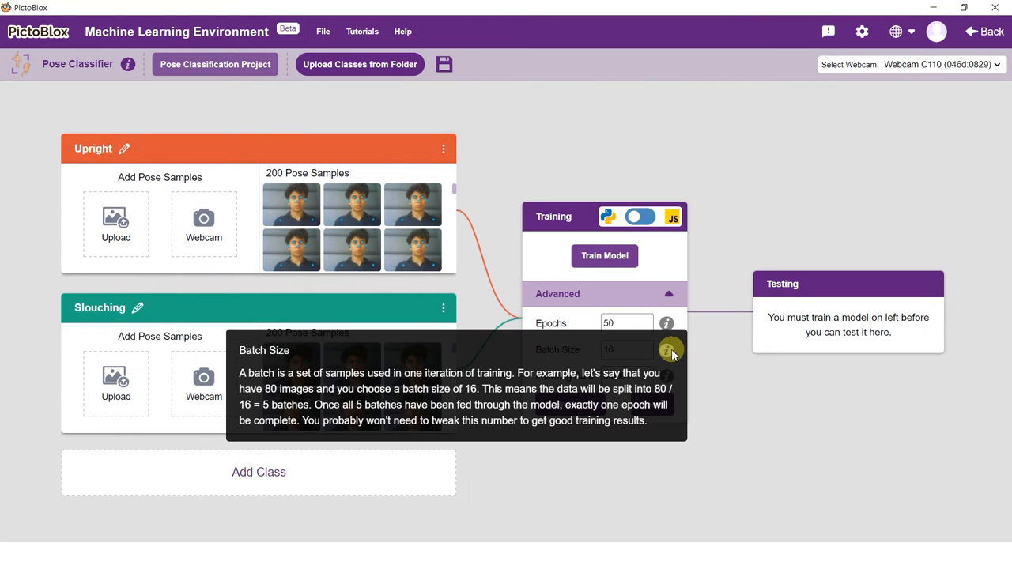
pyautogui.moveTo(667, 322)
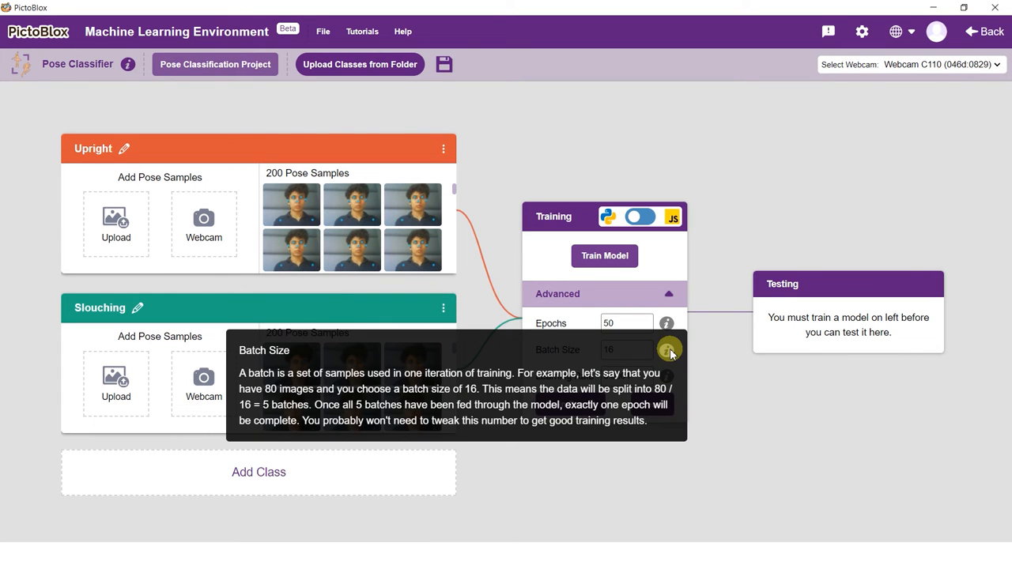
pyautogui.moveTo(667, 376)
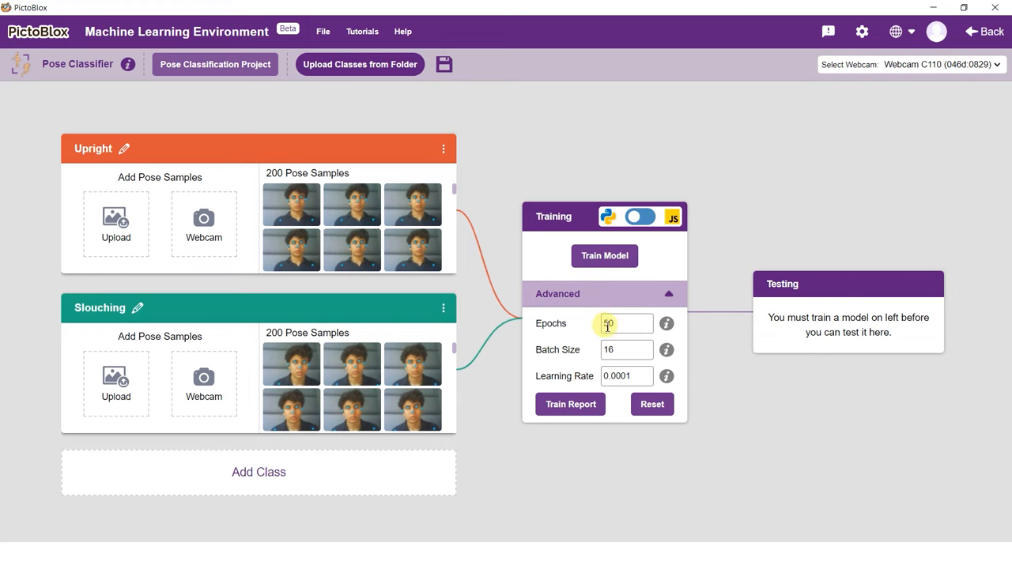
# - Change the training epochs from 50 to 20 in the Advanced settings
pyautogui.click(625, 323)
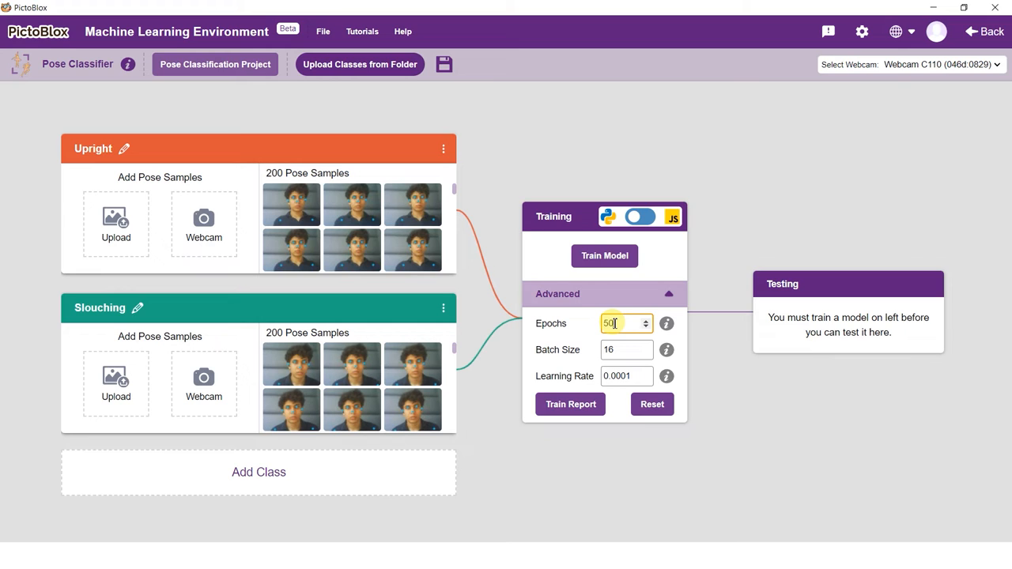
pyautogui.write('20')
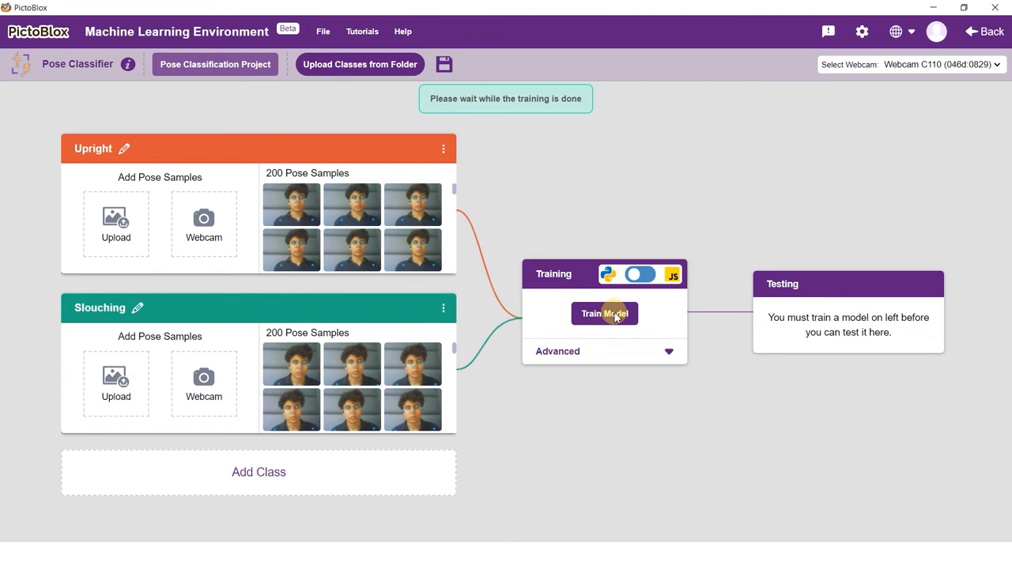
# - Expand the Advanced training settings after training completes with 20 epochs
pyautogui.click(605, 313)
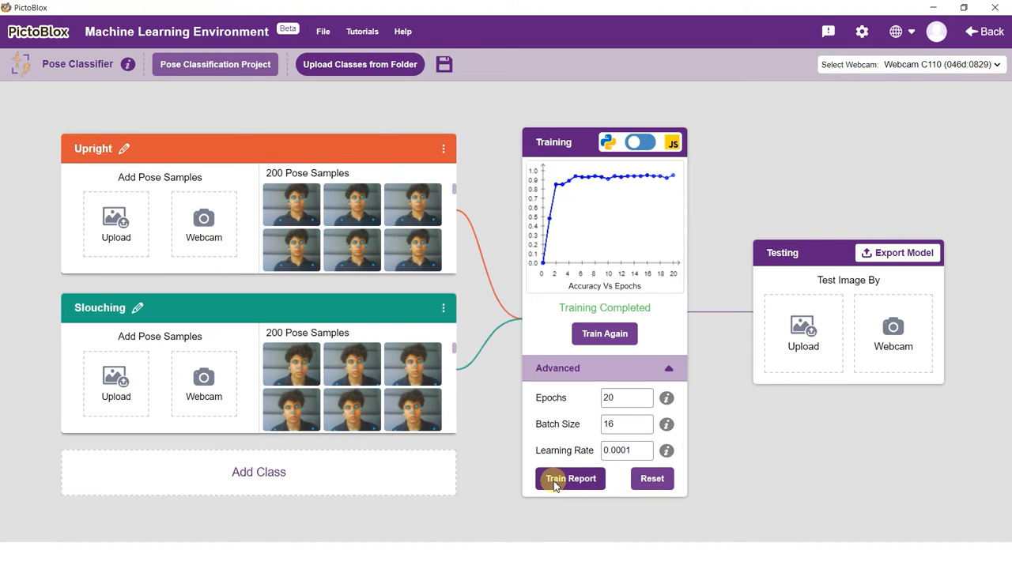
# - View the Train Report's accuracy and loss per epoch and the confusion matrix
pyautogui.click(569, 478)
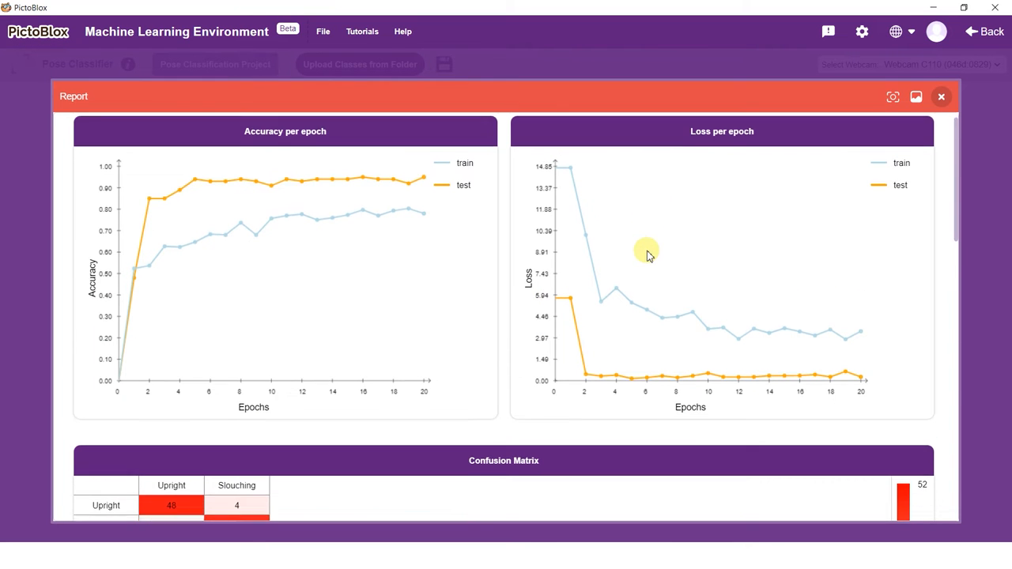
pyautogui.scroll(-3)
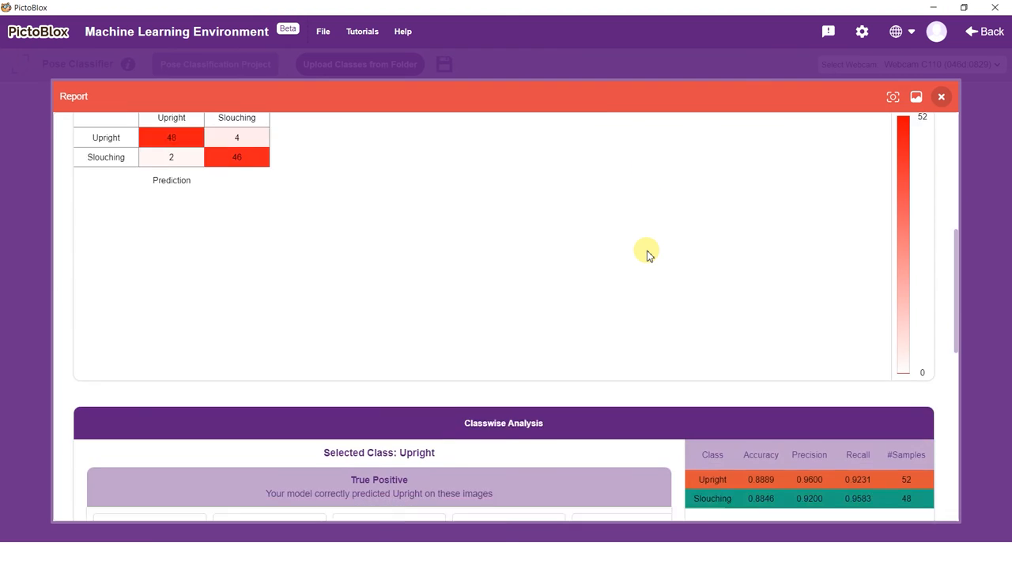
pyautogui.scroll(-3)
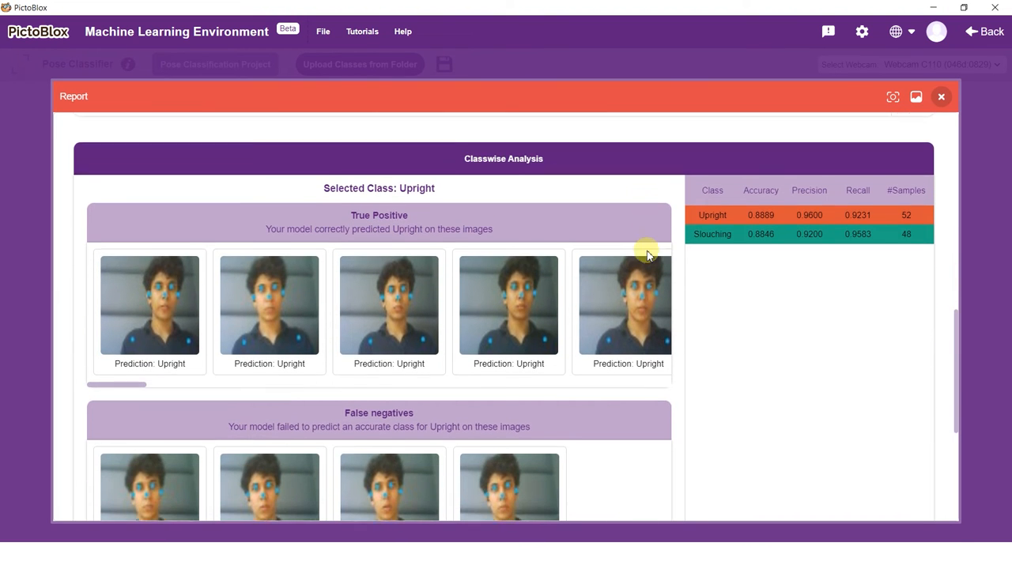
pyautogui.scroll(-3)
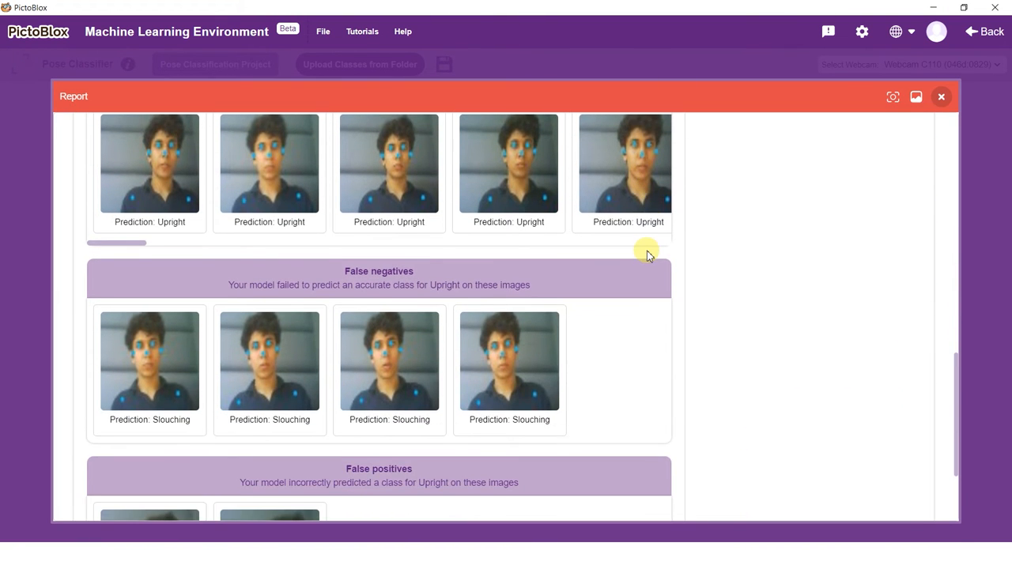
pyautogui.scroll(-3)
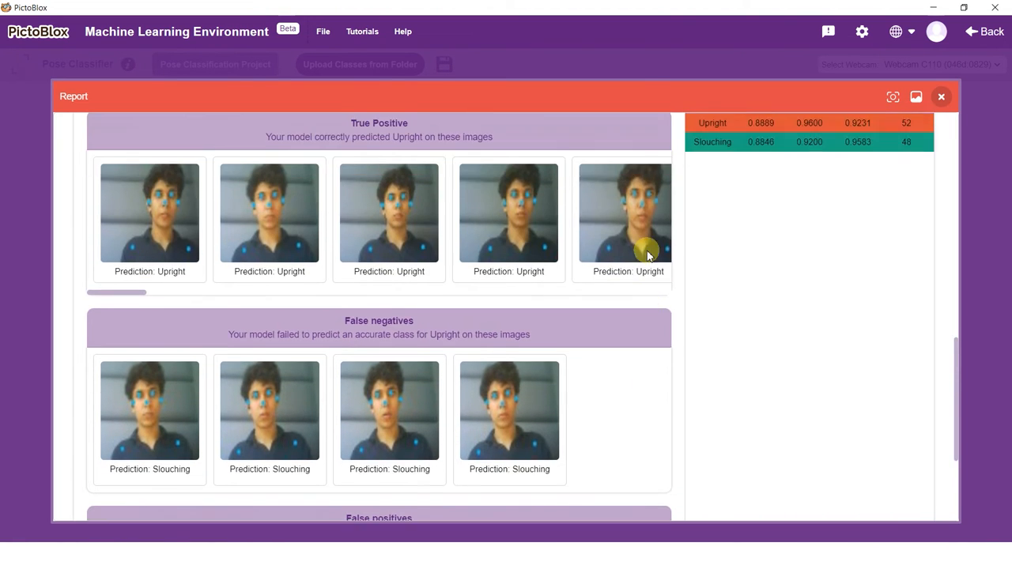
# - Review the Slouching class's classwise results and charts, then close the report
pyautogui.click(712, 275)
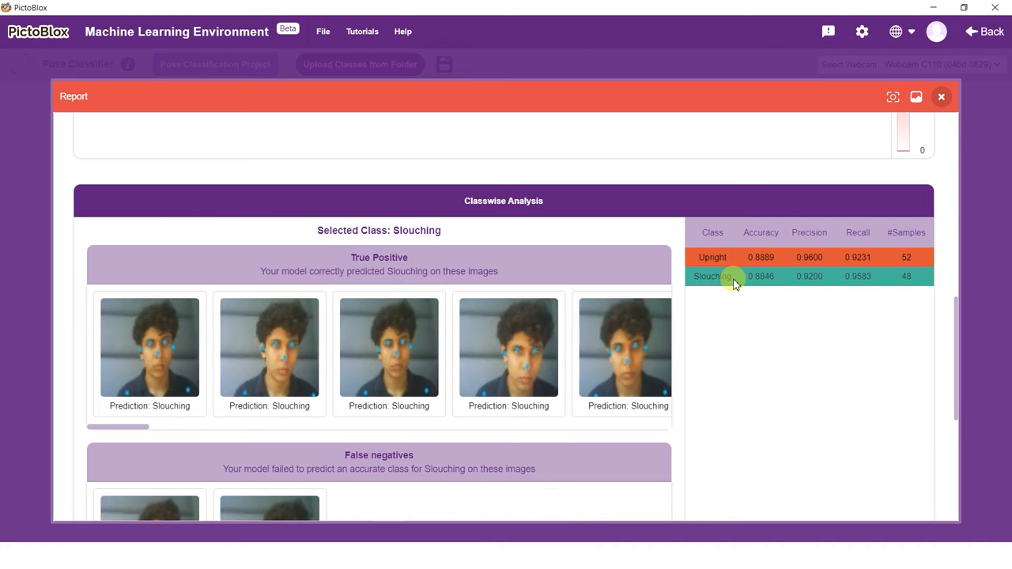
pyautogui.scroll(-3)
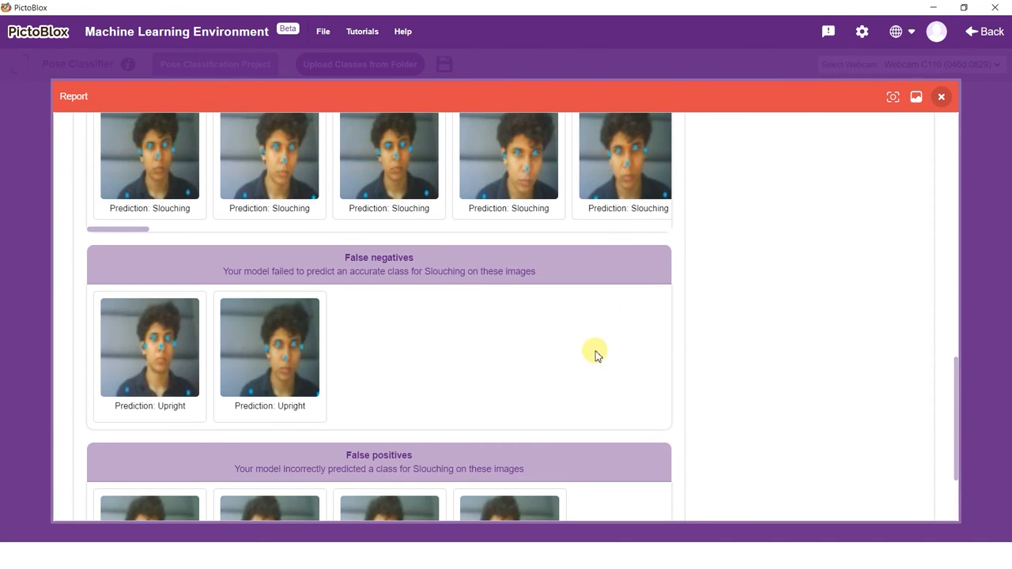
pyautogui.scroll(-3)
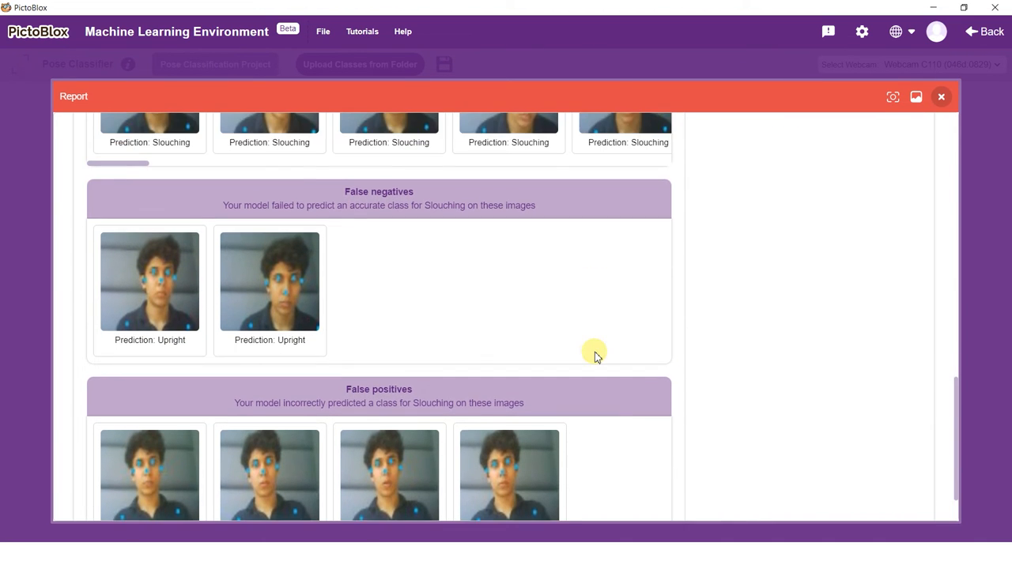
pyautogui.scroll(-3)
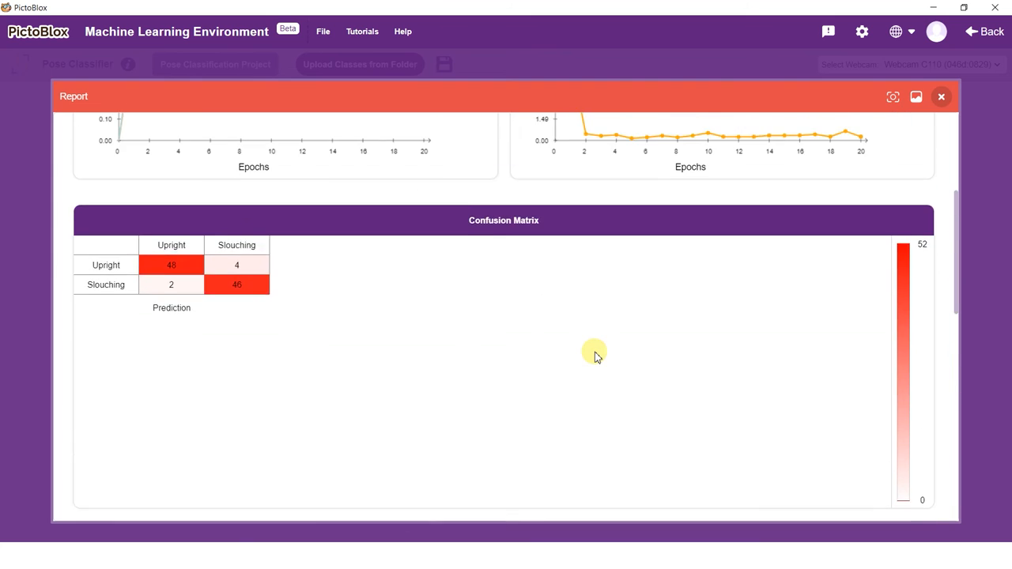
pyautogui.scroll(3)
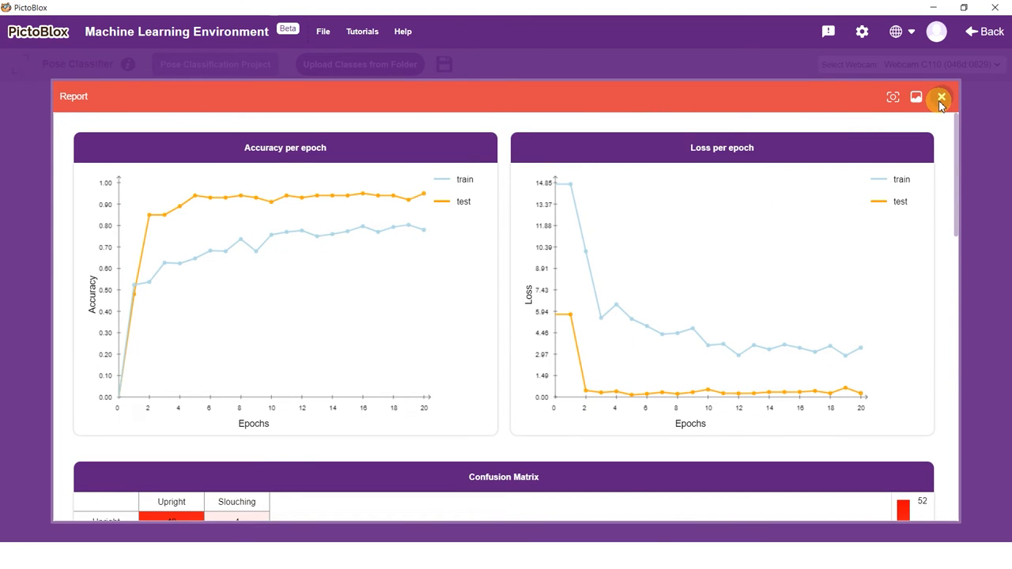
pyautogui.click(941, 97)
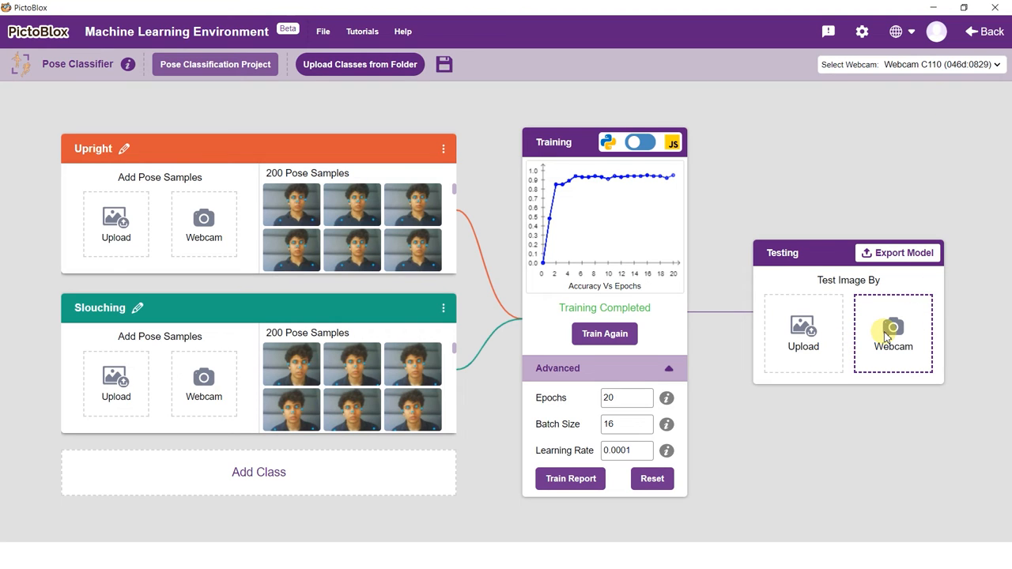
pyautogui.click(892, 332)
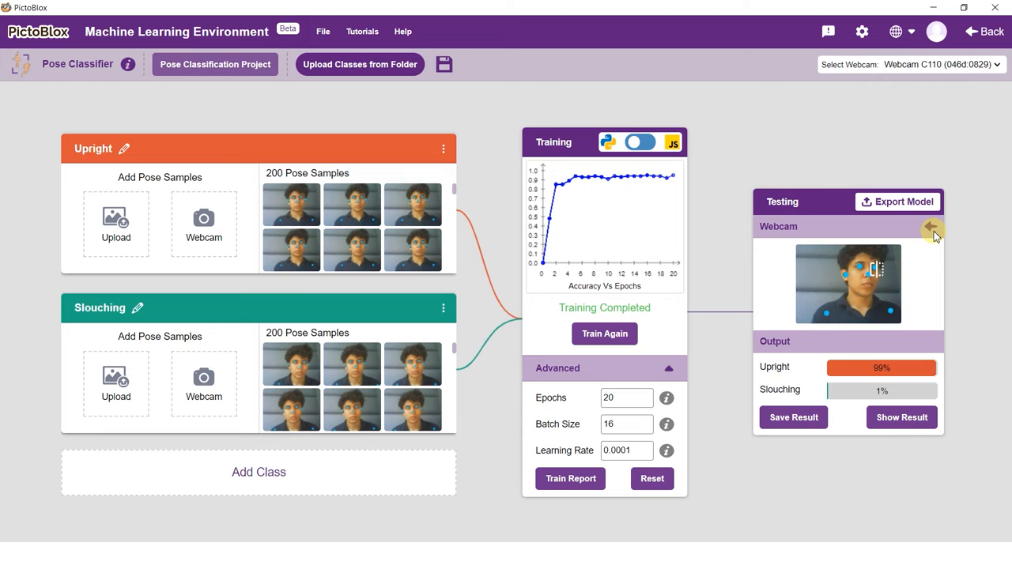
pyautogui.click(934, 230)
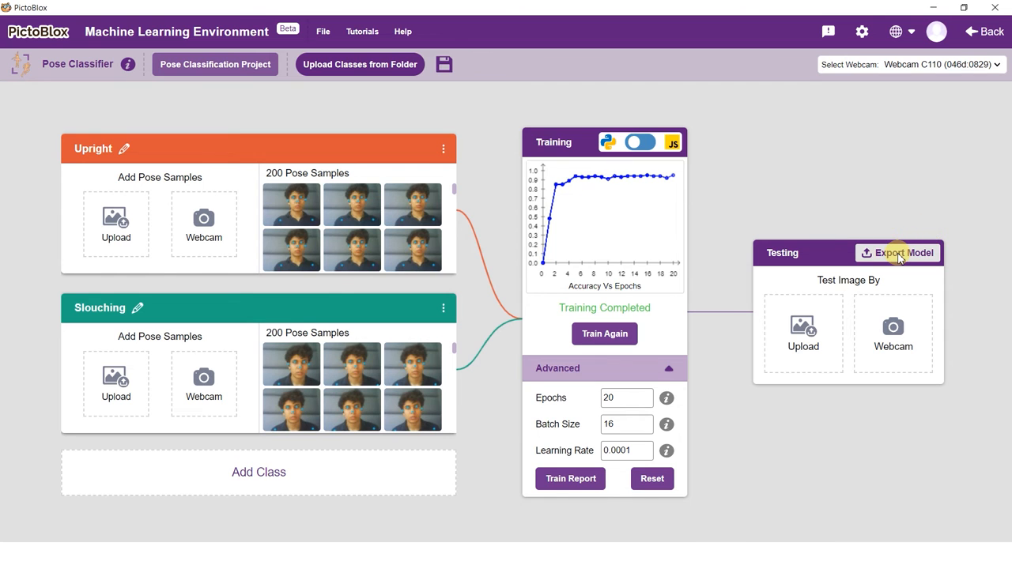
# - Export the trained model so Pose Classifier blocks appear in the Machine Learning category
pyautogui.click(898, 253)
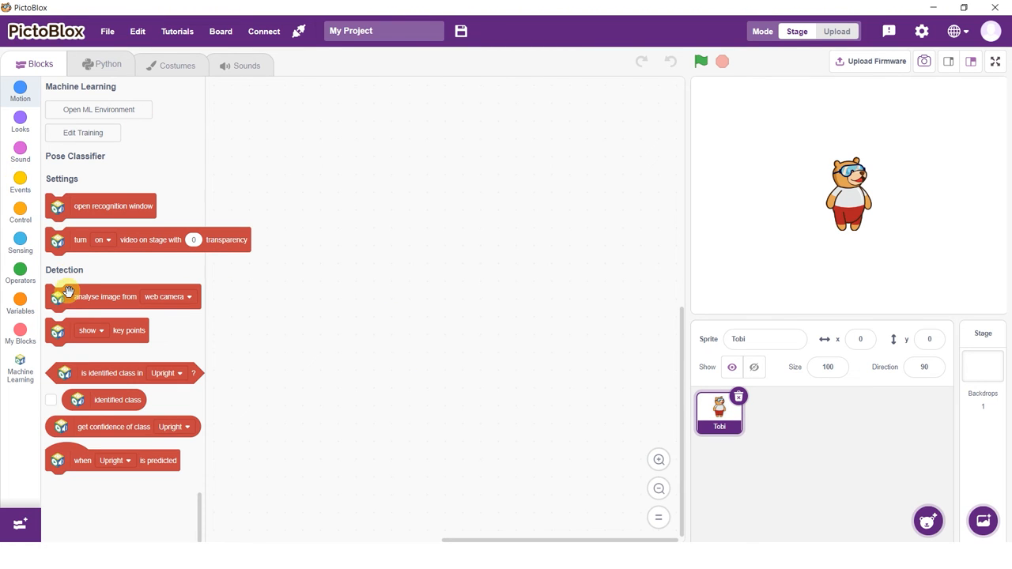
pyautogui.moveTo(82, 433)
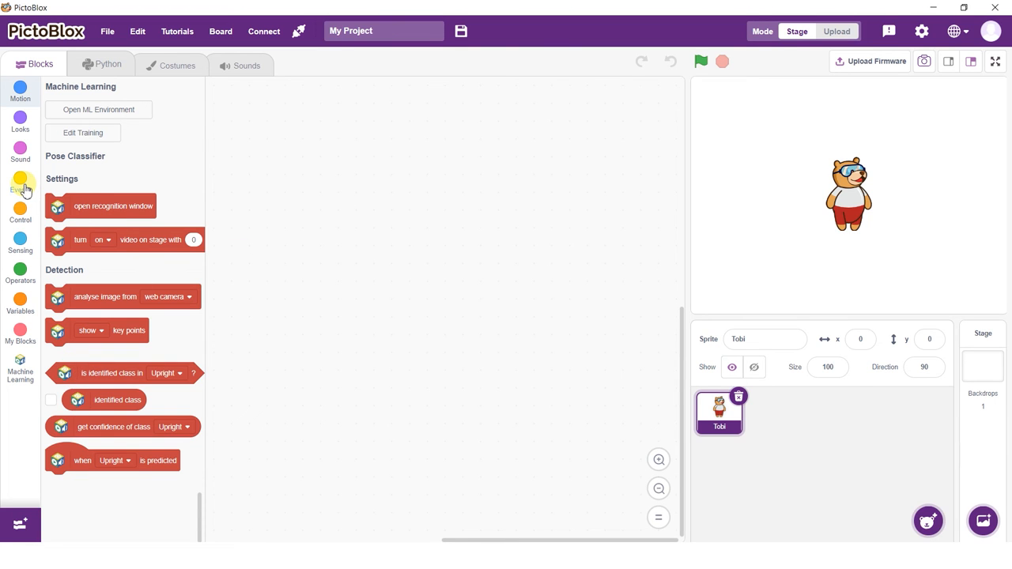
# - Assemble a green-flag script that turns on video and loops forever analysing the stage image
pyautogui.click(19, 181)
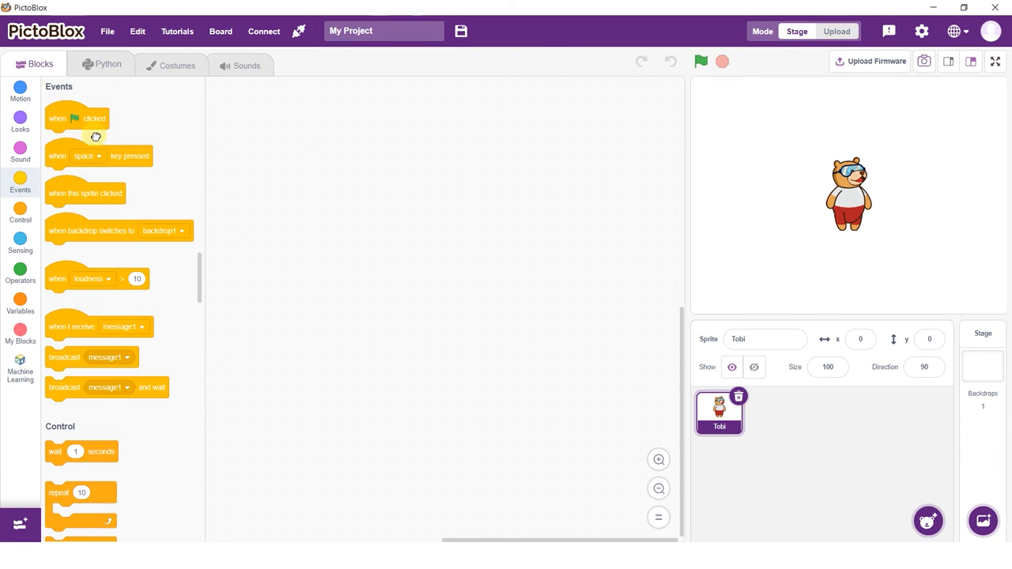
pyautogui.moveTo(76, 118); pyautogui.dragTo(373, 163)
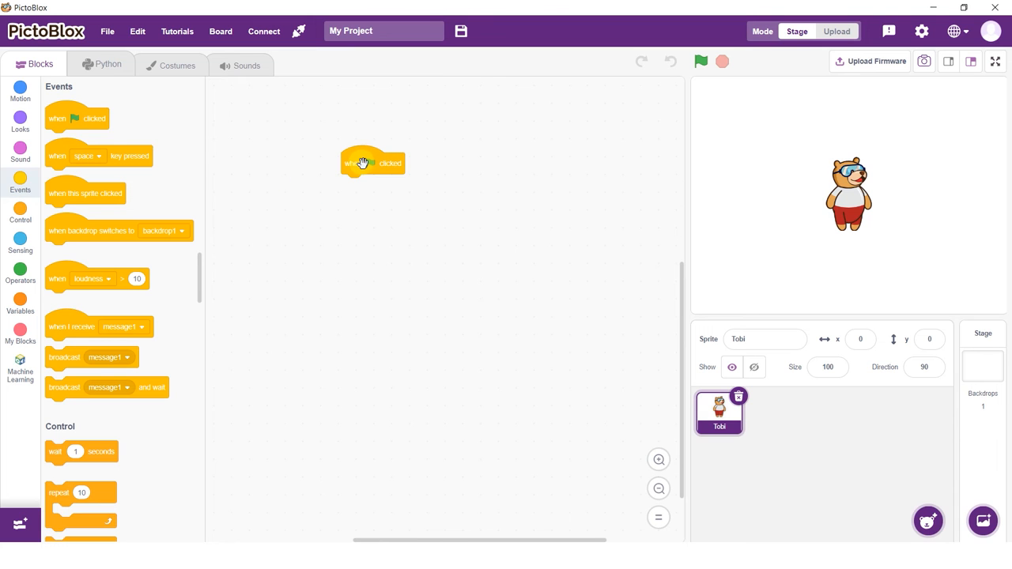
pyautogui.click(19, 213)
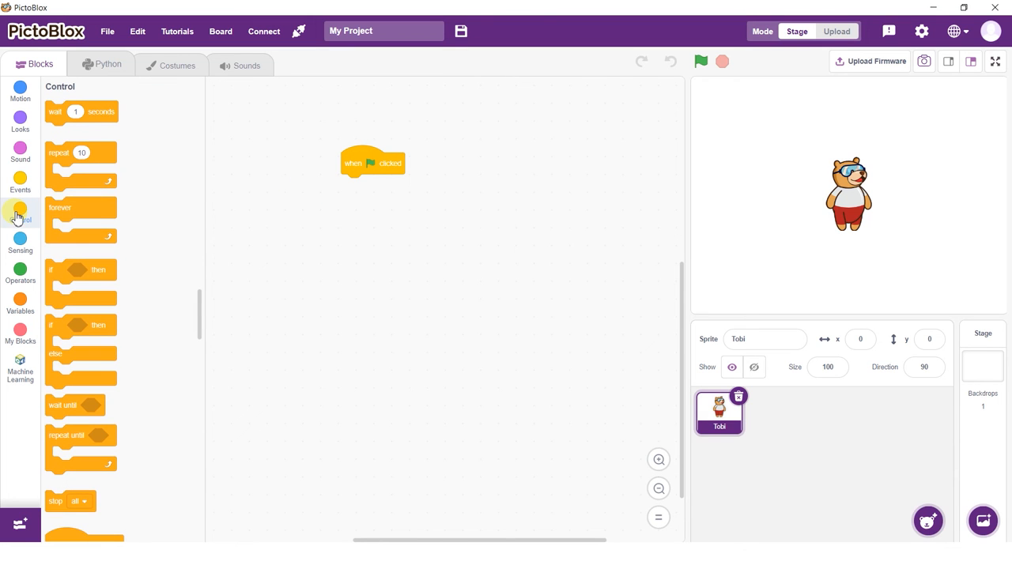
pyautogui.moveTo(82, 208); pyautogui.dragTo(376, 206)
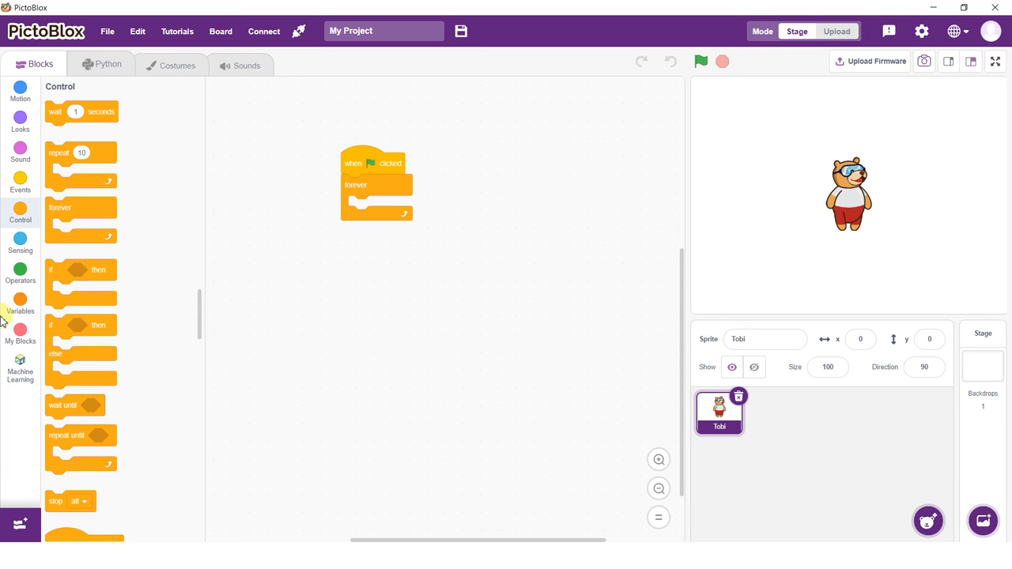
pyautogui.click(19, 367)
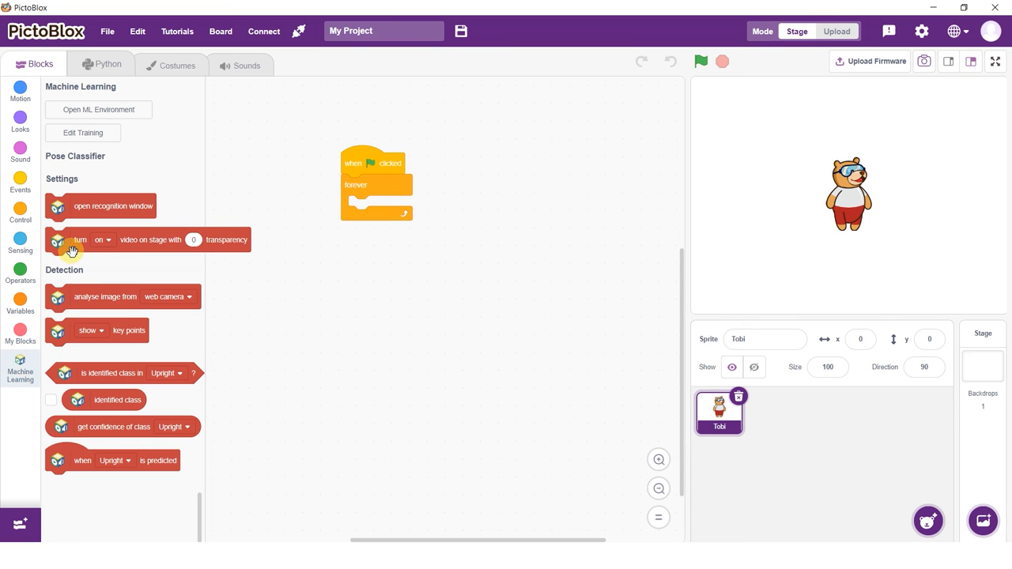
pyautogui.moveTo(79, 241); pyautogui.dragTo(329, 196)
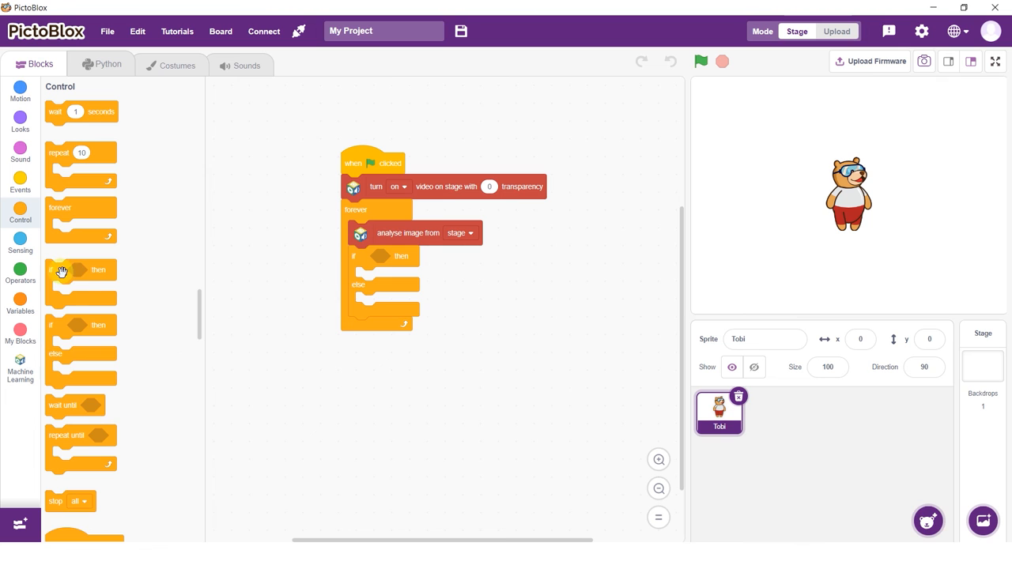
# - Nest a second if in the else branch and insert identified-class checks as conditions
pyautogui.moveTo(61, 269); pyautogui.dragTo(366, 304)
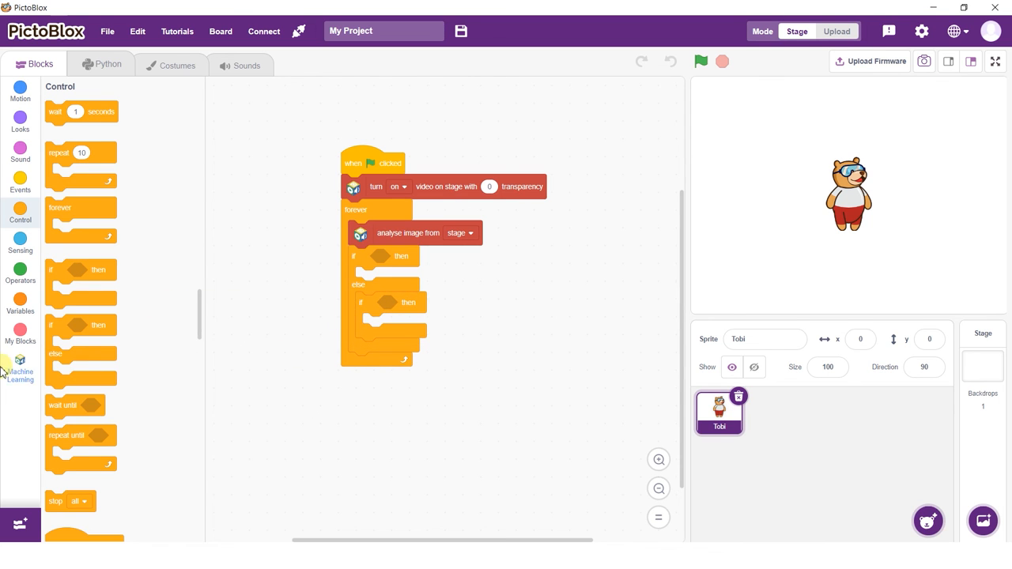
pyautogui.click(19, 367)
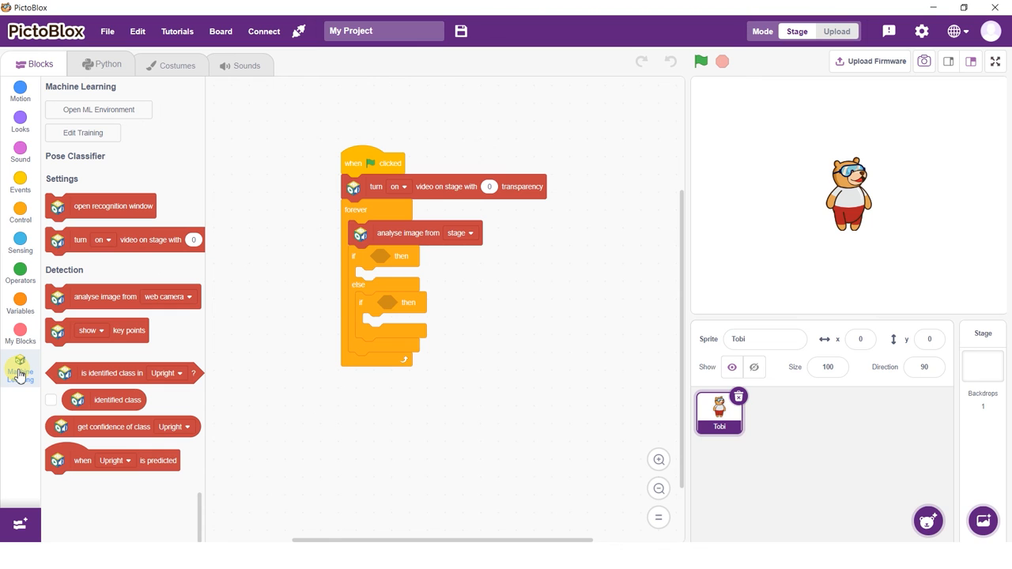
pyautogui.moveTo(110, 373); pyautogui.dragTo(424, 263)
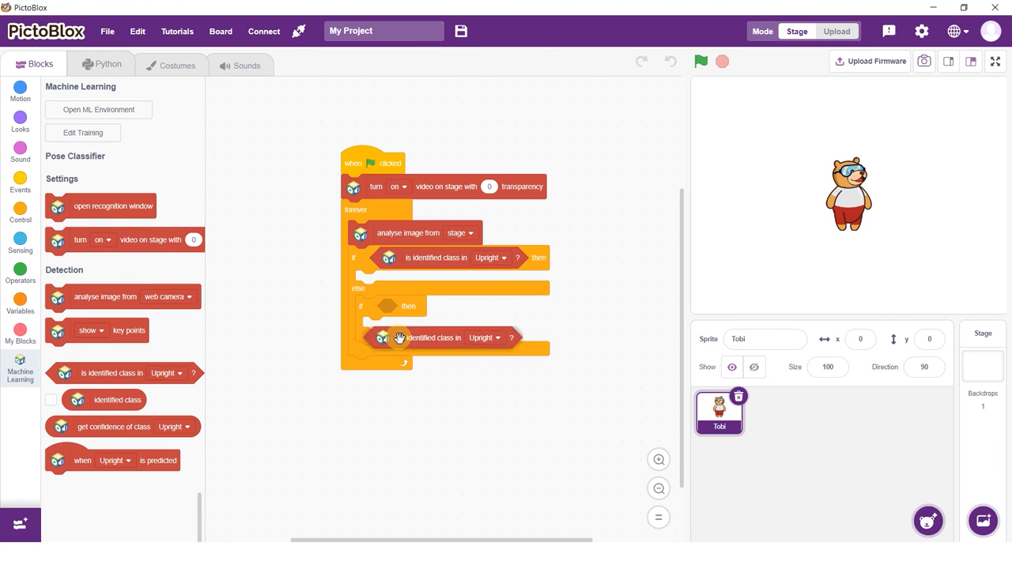
# - Set the first class check to Upright and the second to Slouching
pyautogui.click(487, 258)
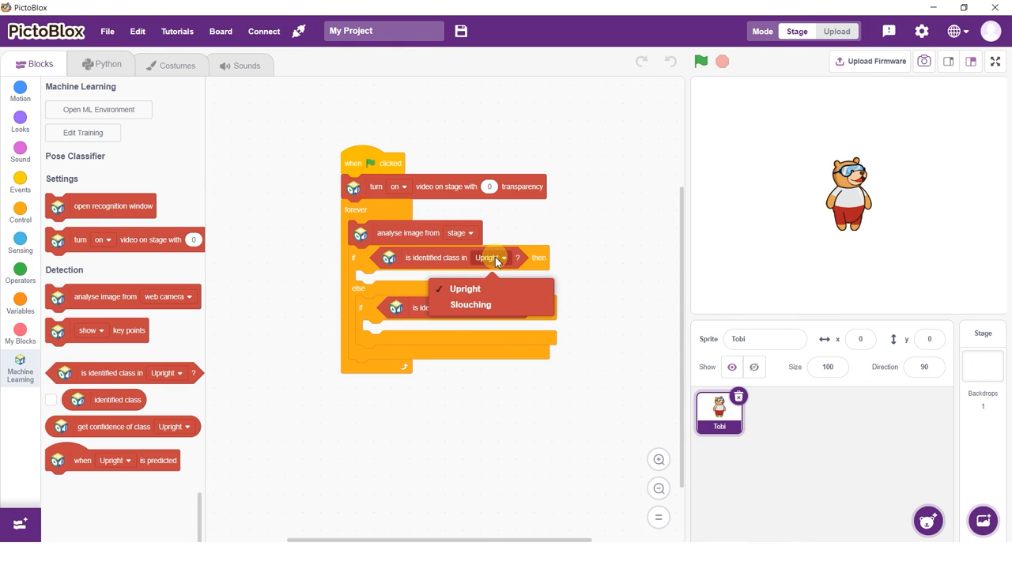
pyautogui.click(496, 307)
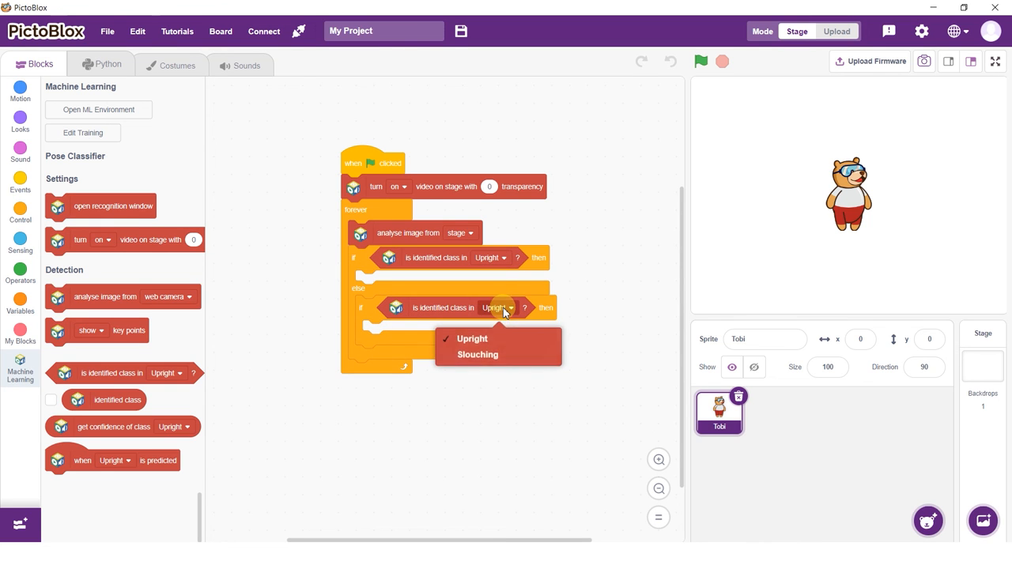
pyautogui.click(478, 354)
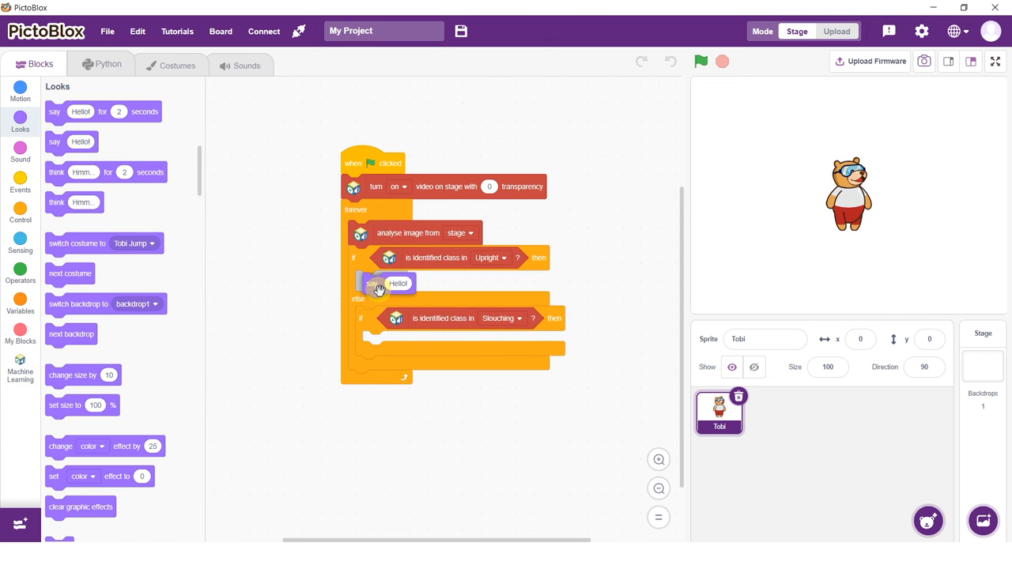
# - Set the Upright say message to 'Good Posture!' and run the script with the green flag
pyautogui.click(393, 281)
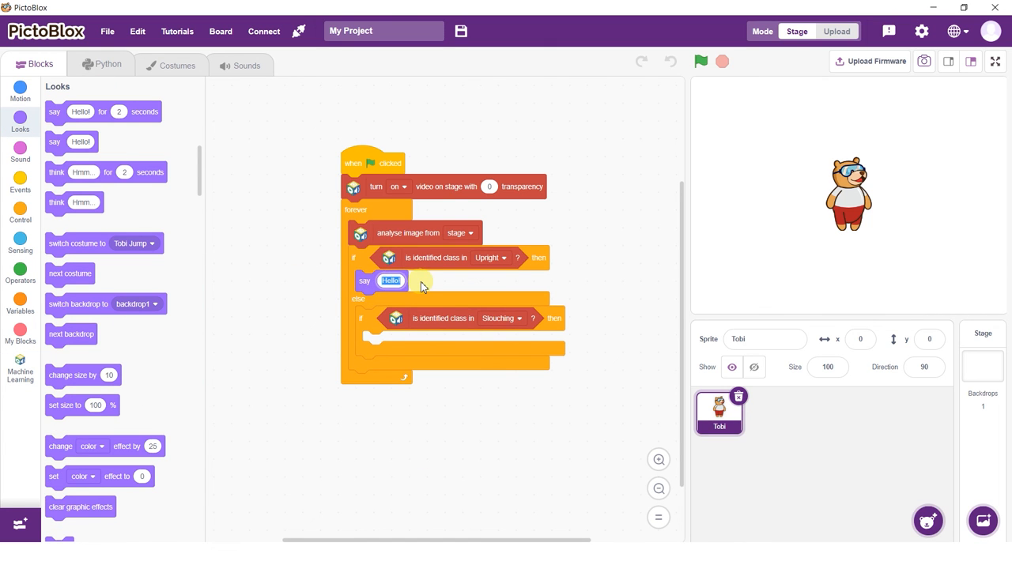
pyautogui.write('Good Posture!')
pyautogui.write("Don't Slouch!")
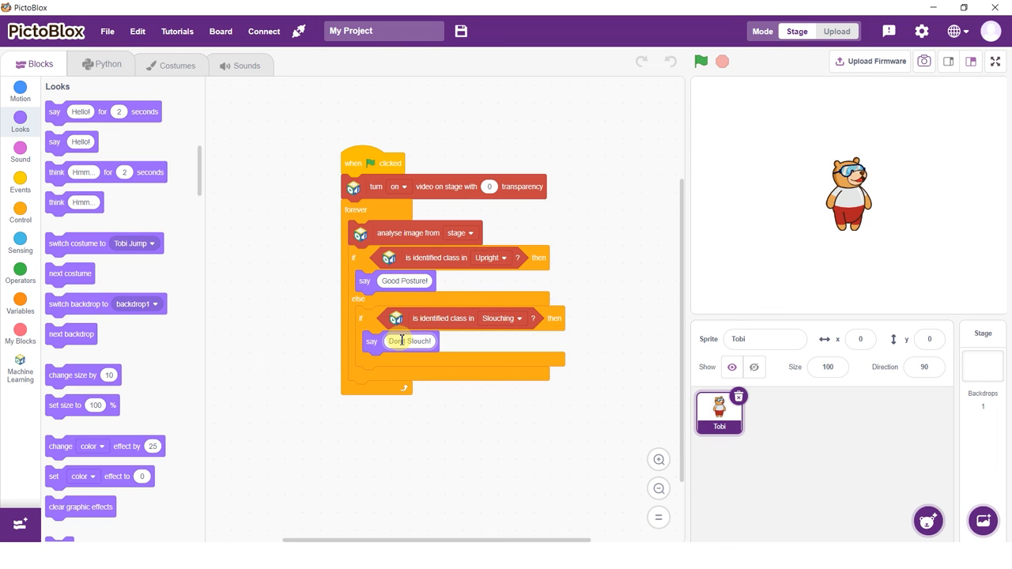
pyautogui.click(701, 61)
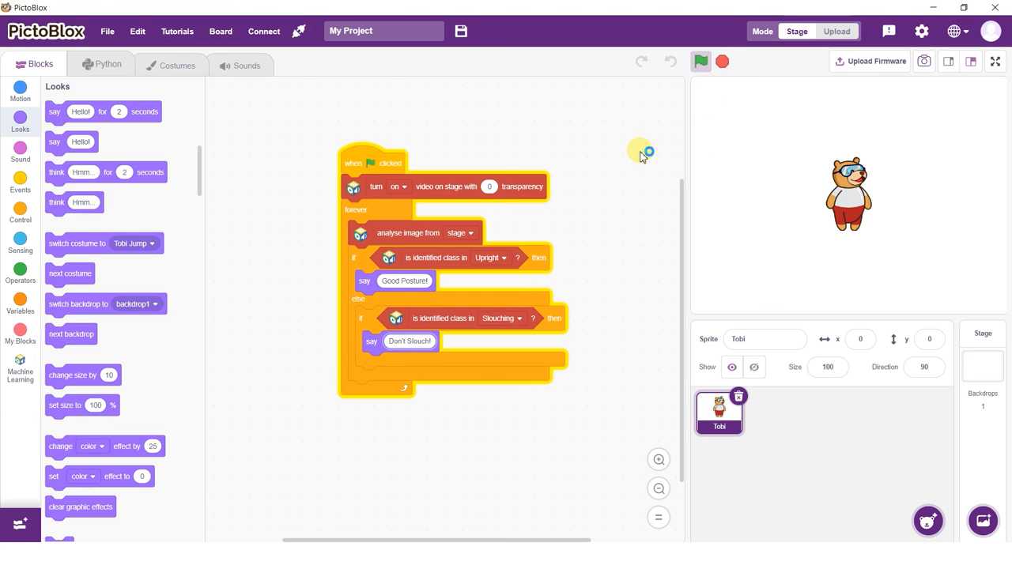